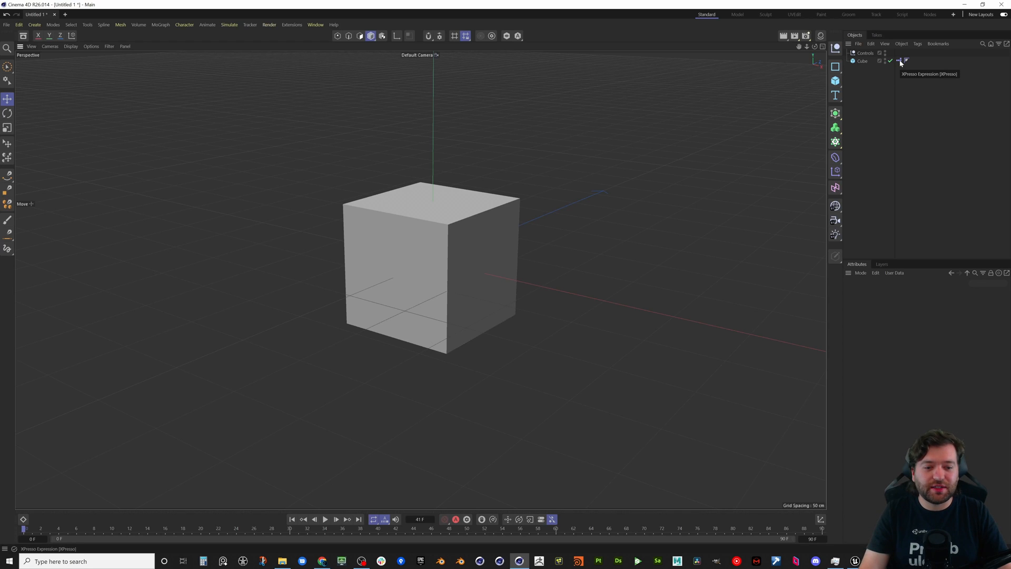
- Bring up the XPresso graph and adjust the Controls null's Size to resize the cube
left_click(898, 61)
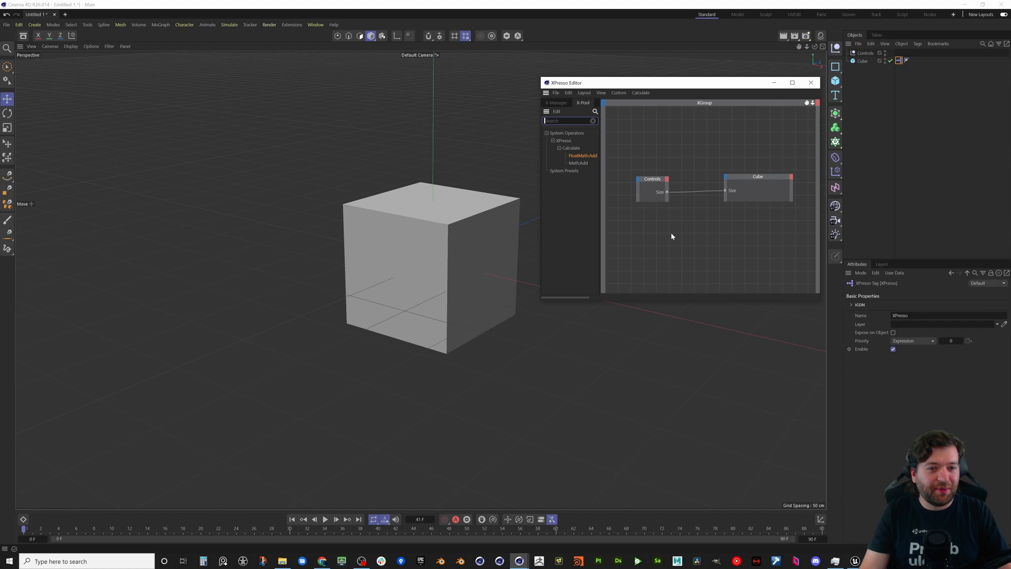
mouse_move(665, 214)
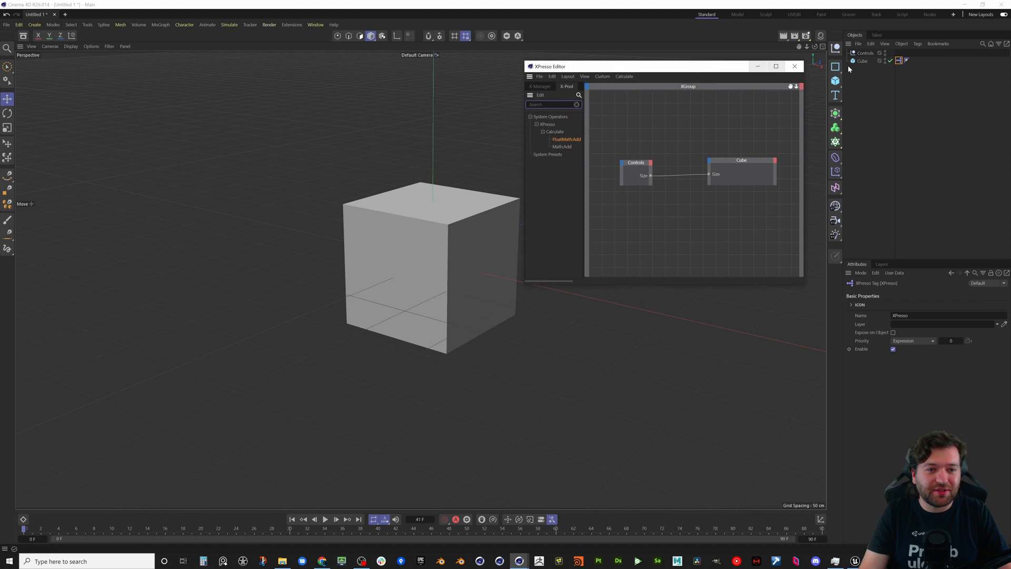
left_click(863, 60)
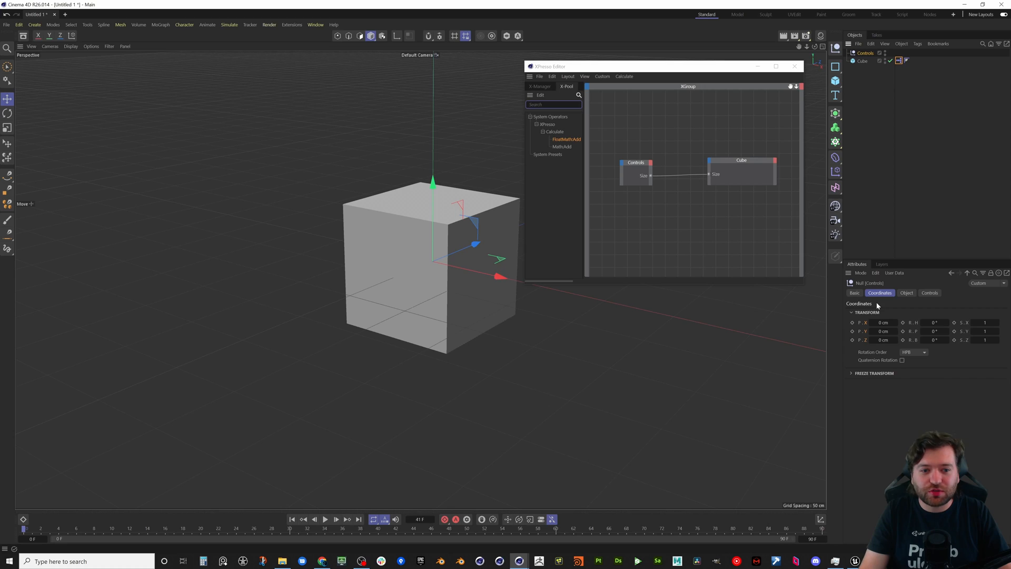
left_click(929, 292)
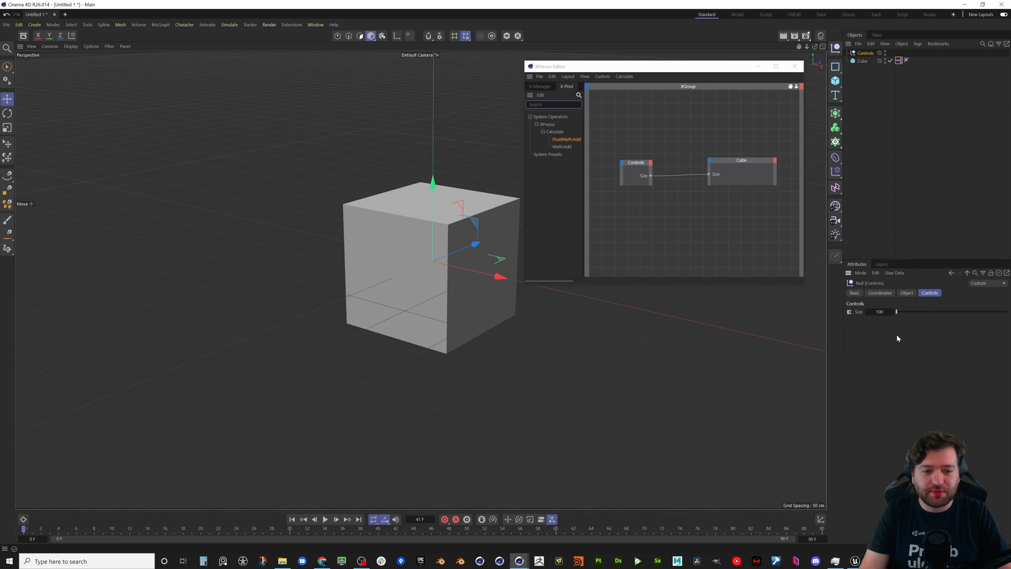
mouse_move(898, 325)
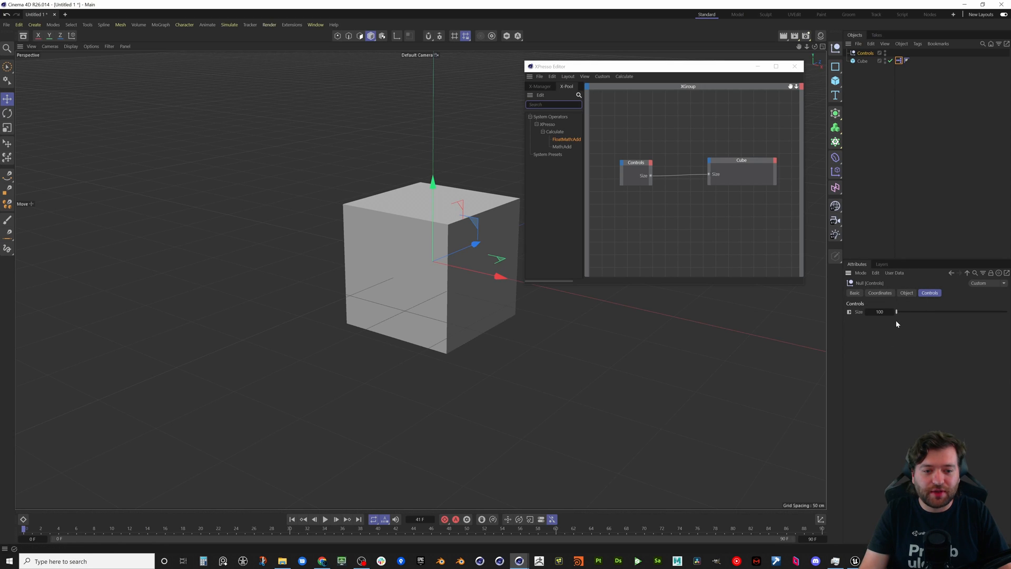
left_click_drag(896, 312, 901, 312)
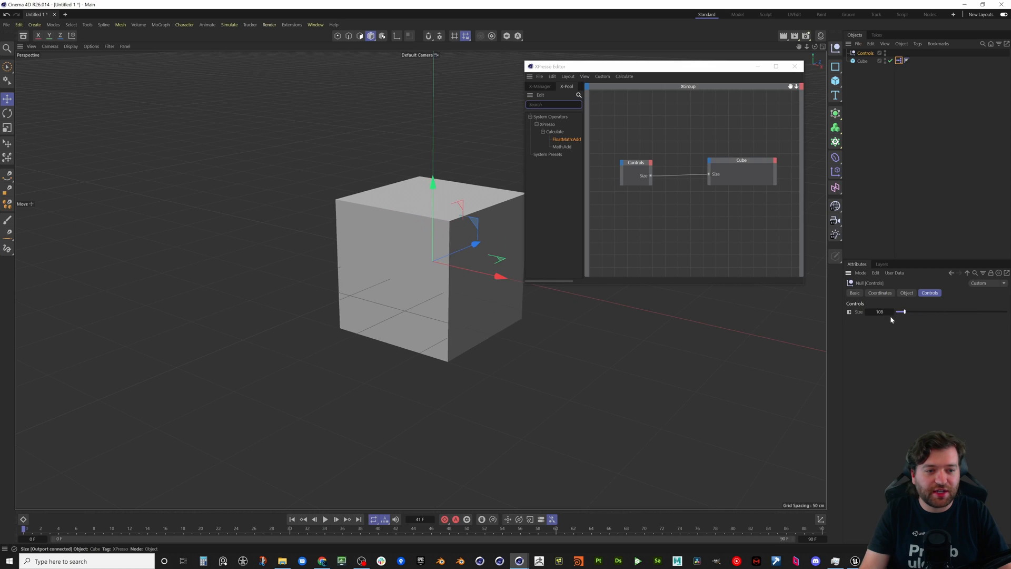
left_click_drag(902, 311, 896, 312)
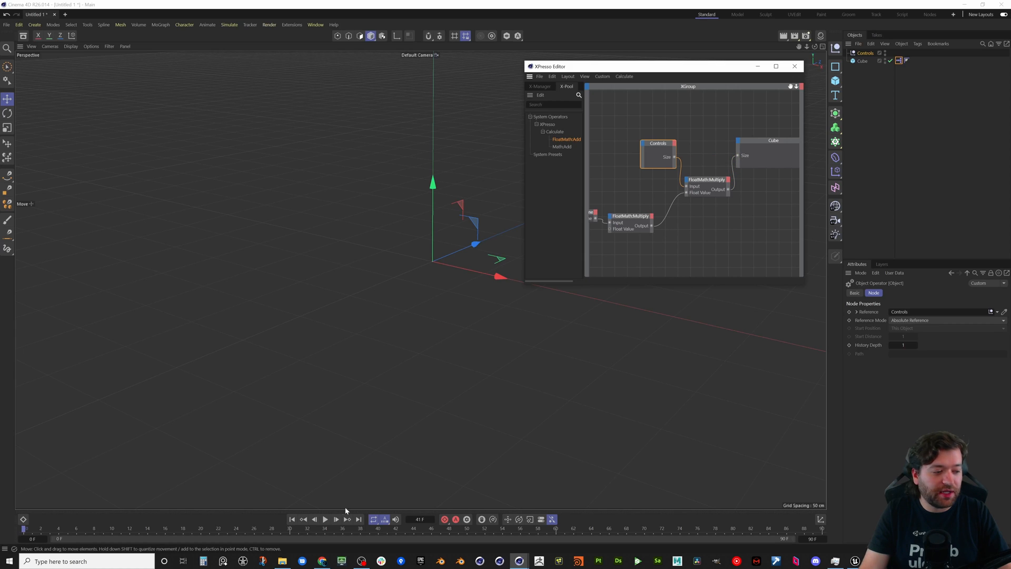
- Play the animation to watch the cube scale over time, then stop playback
left_click(324, 519)
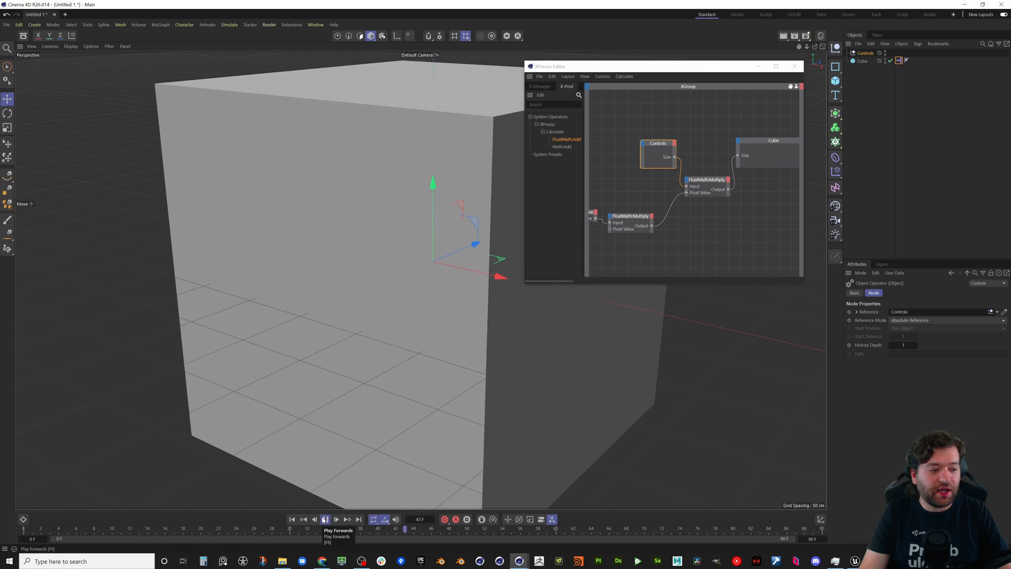
left_click(326, 519)
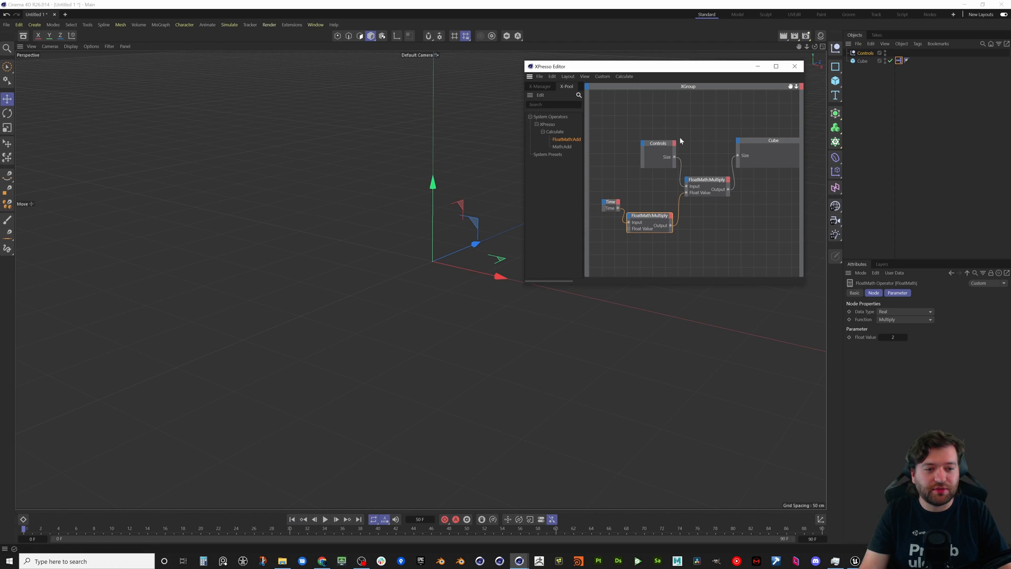
mouse_move(795, 53)
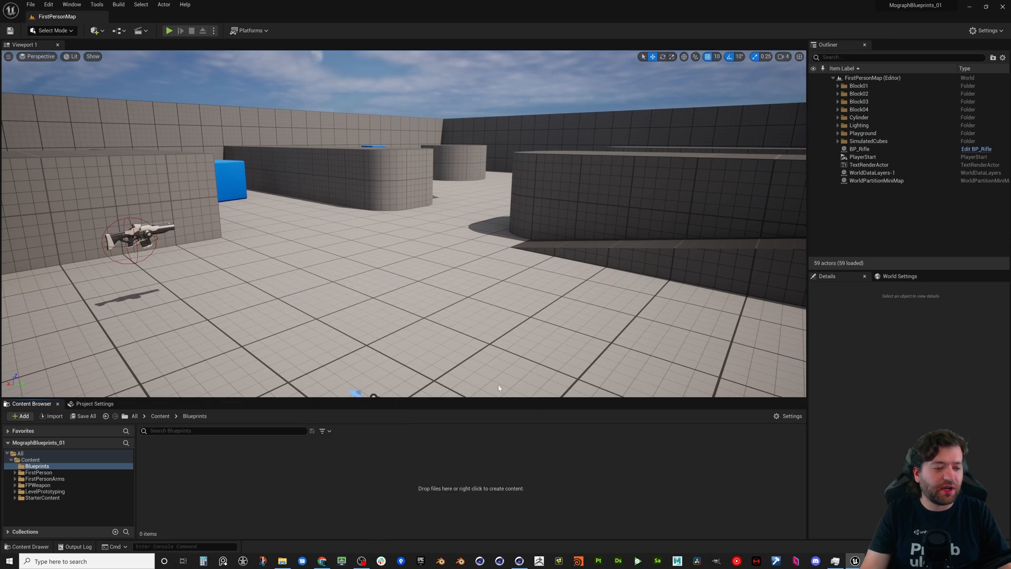
mouse_move(254, 102)
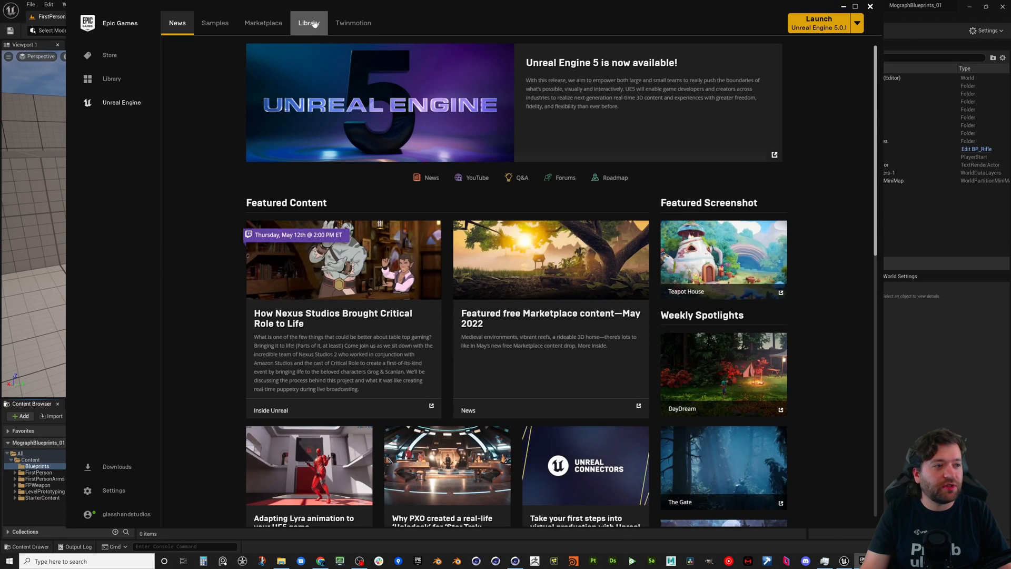
left_click(308, 22)
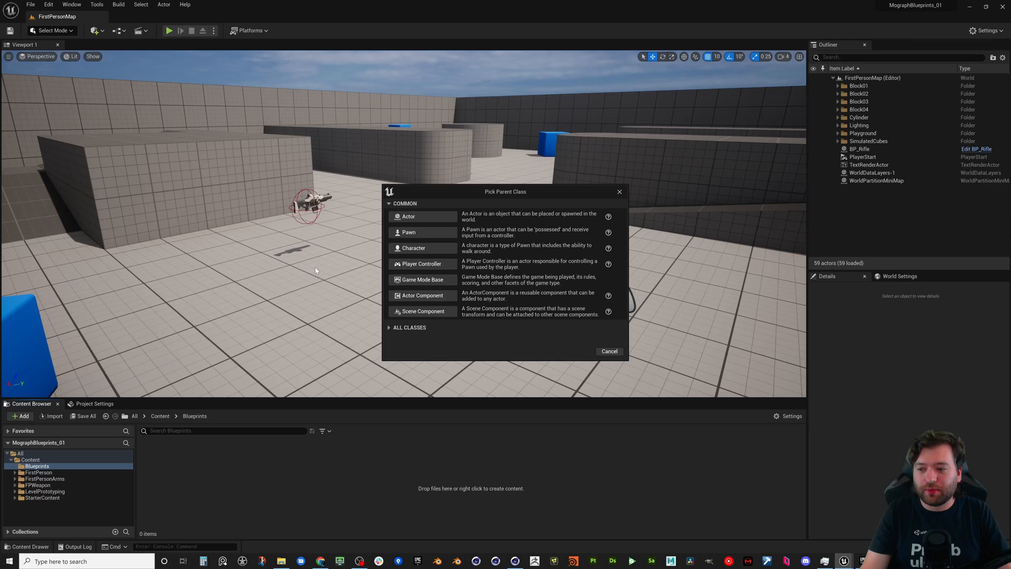
mouse_move(783, 277)
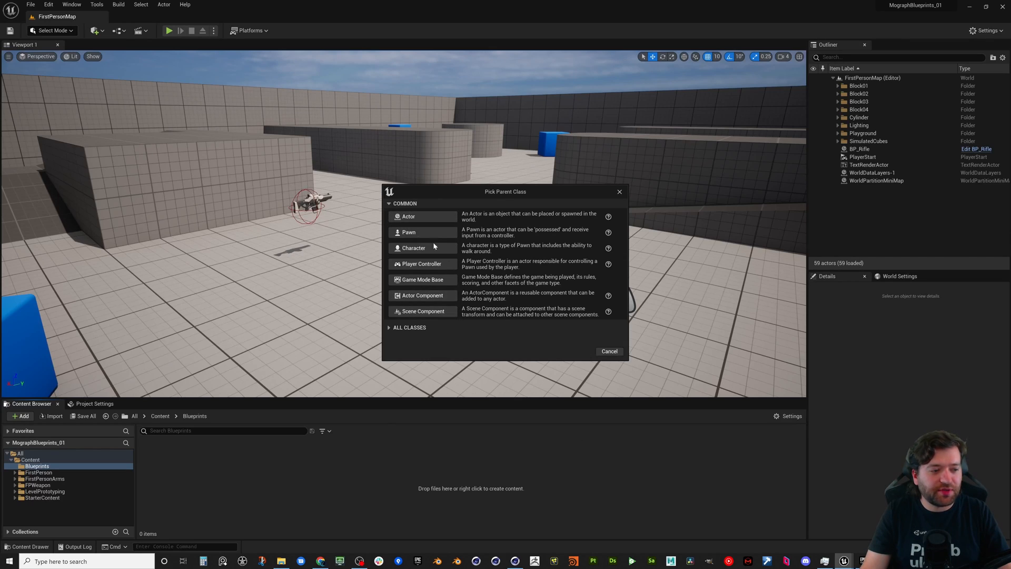
mouse_move(422, 245)
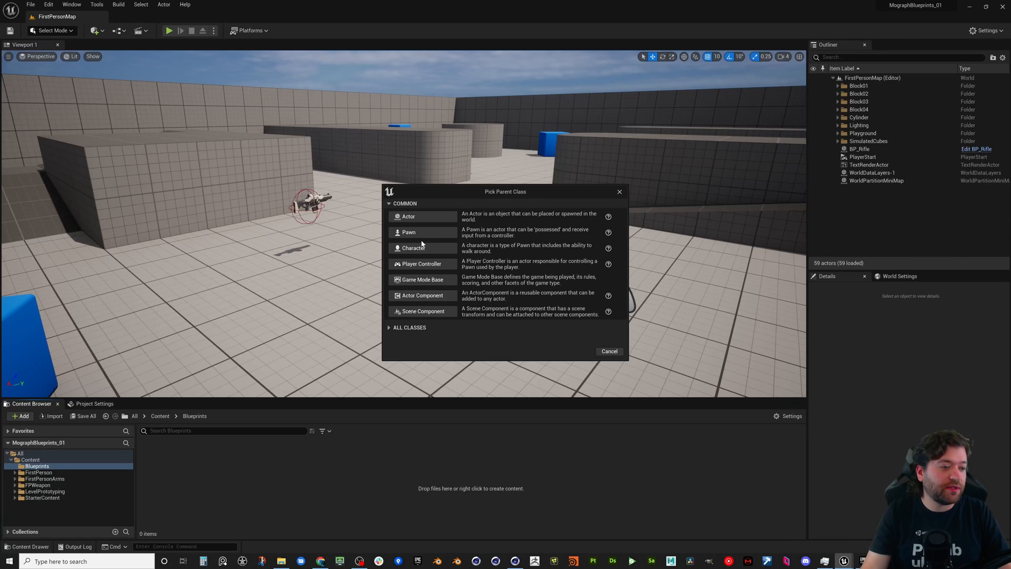
mouse_move(421, 279)
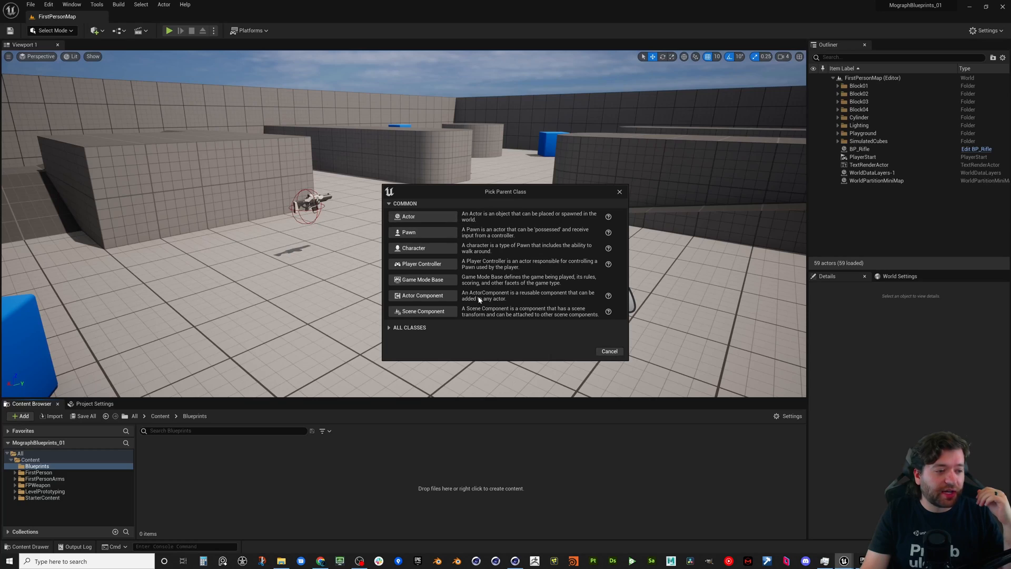
mouse_move(423, 280)
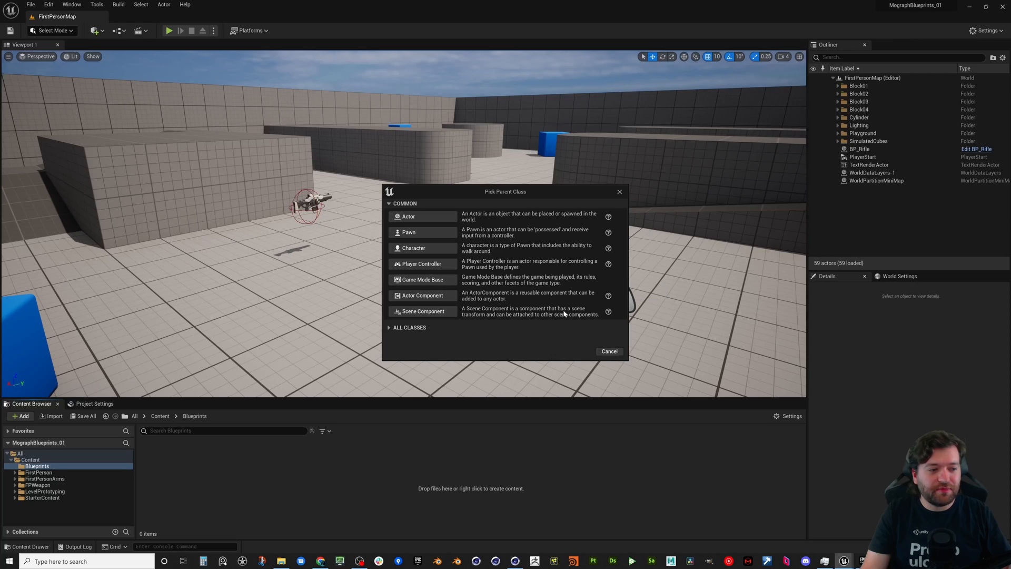
mouse_move(423, 295)
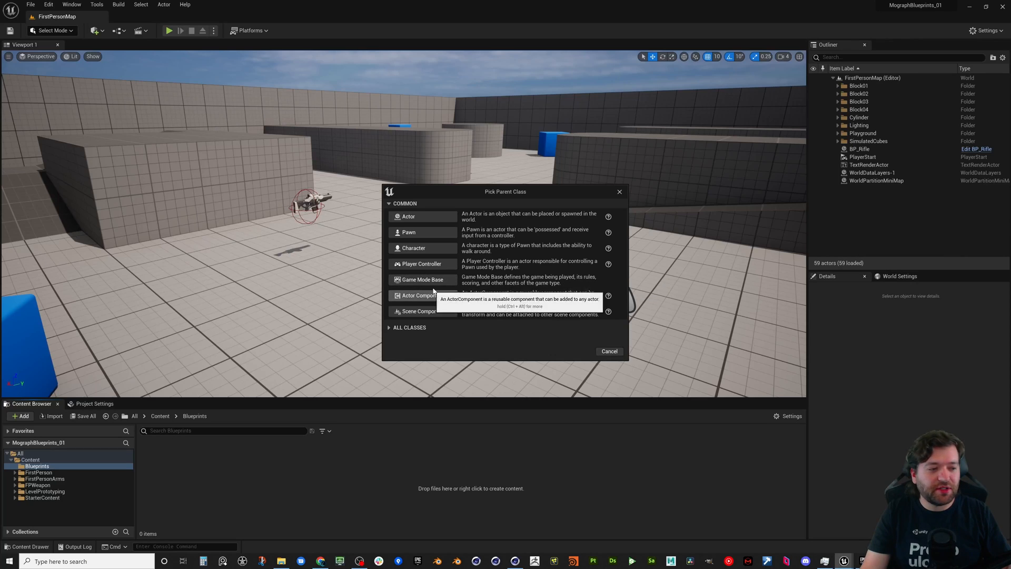
mouse_move(512, 275)
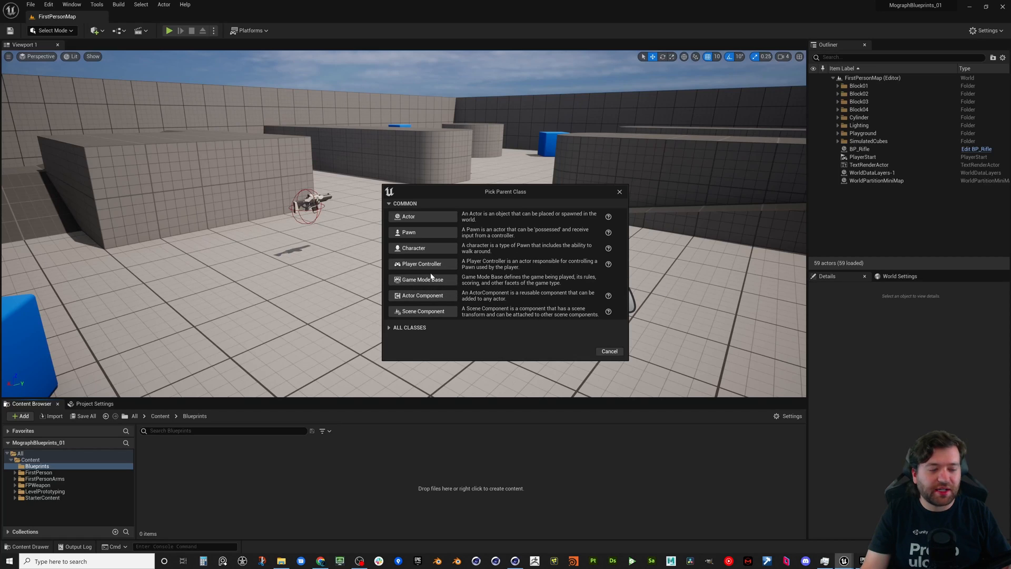
mouse_move(421, 279)
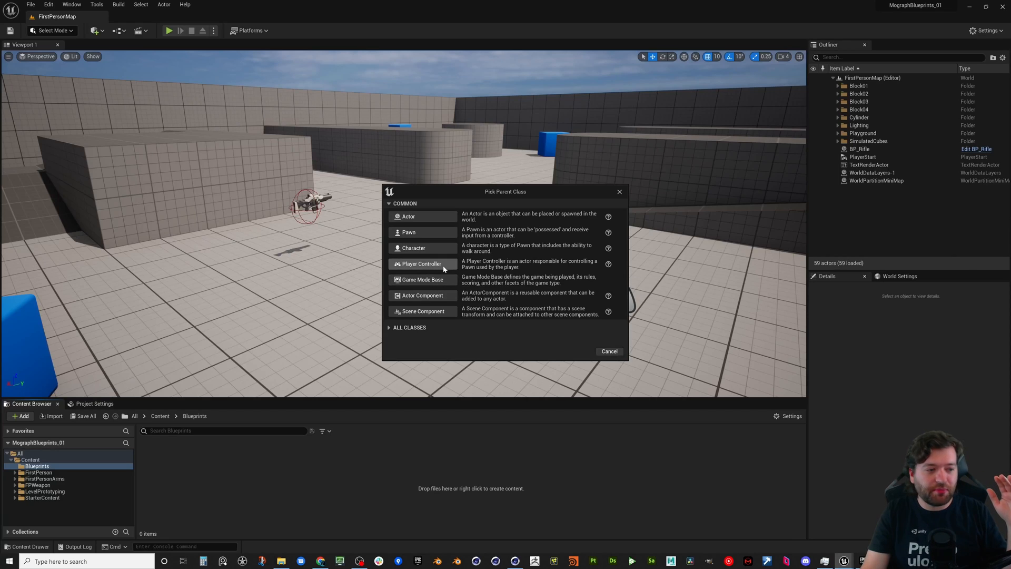
mouse_move(443, 267)
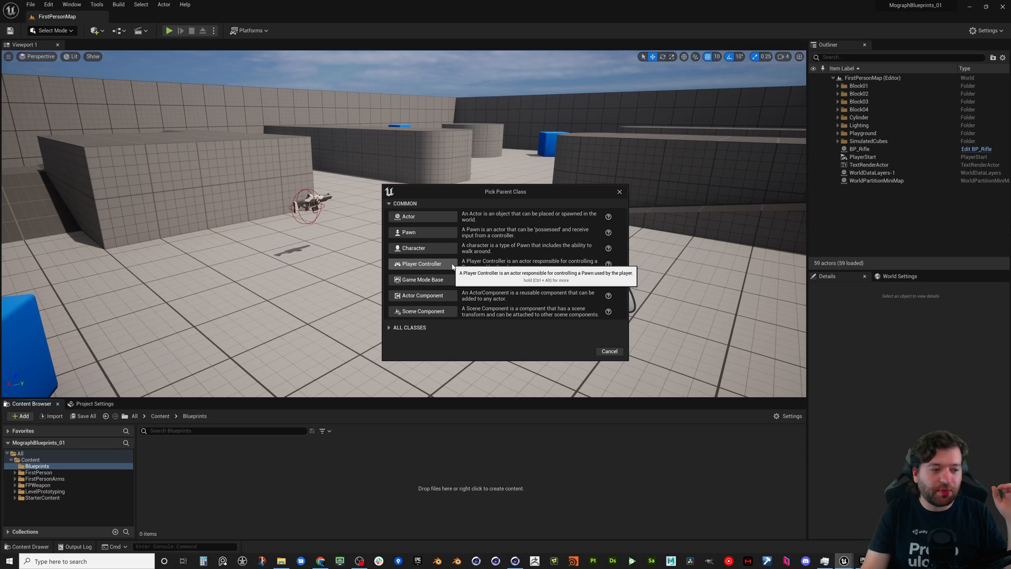
mouse_move(412, 248)
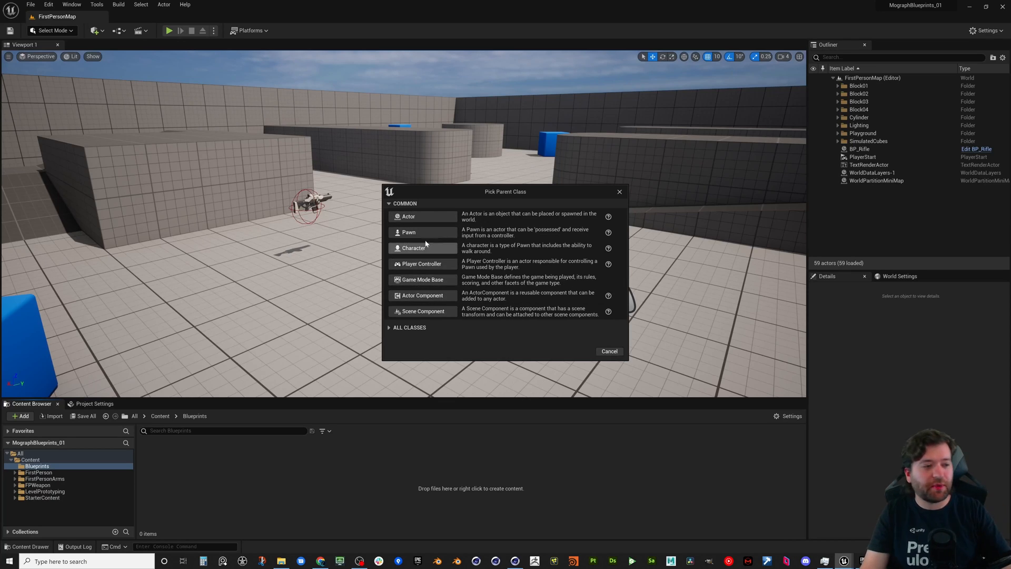
mouse_move(409, 216)
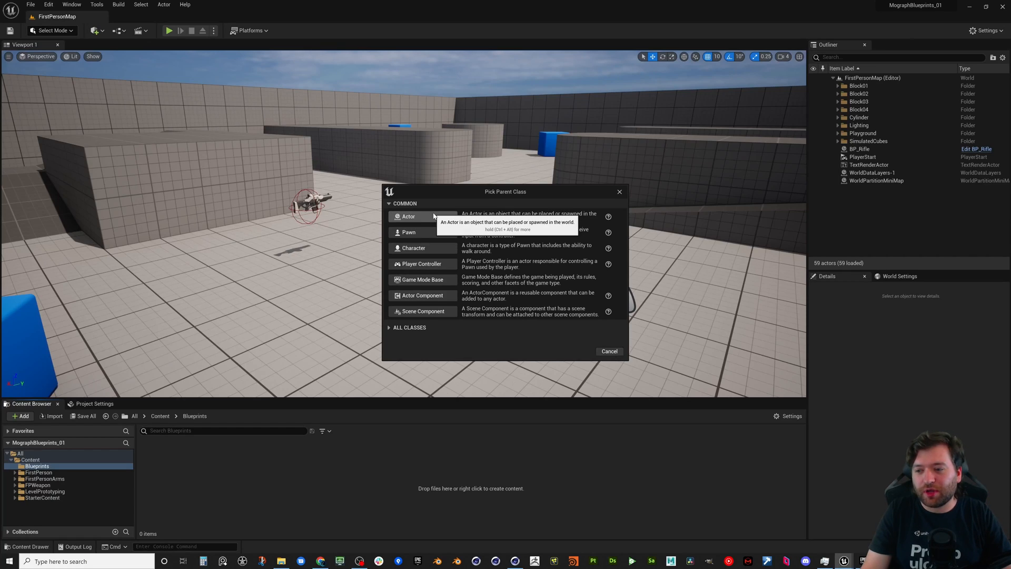
mouse_move(423, 219)
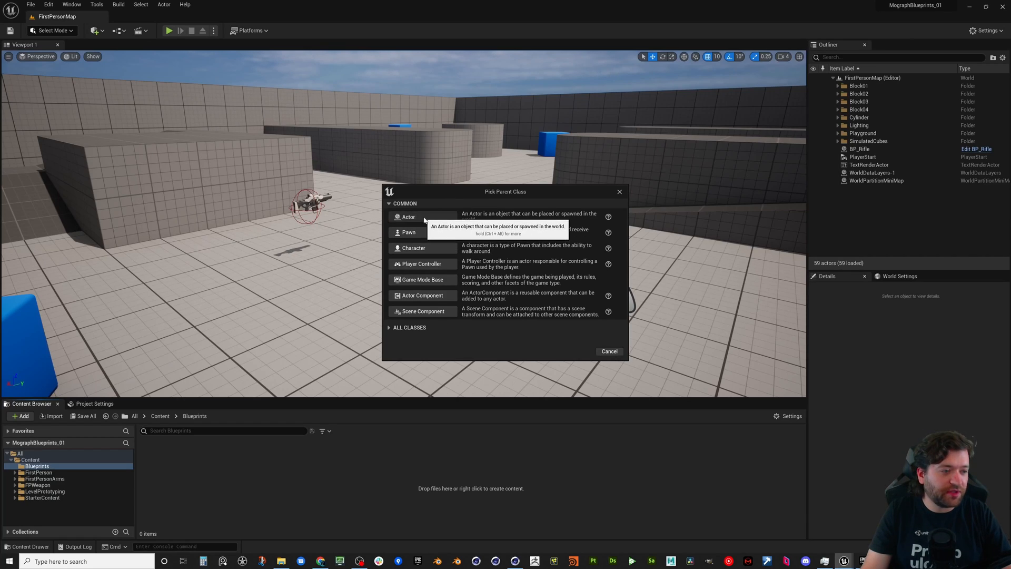
- Choose Actor as the parent class for the new Blueprint
left_click(408, 217)
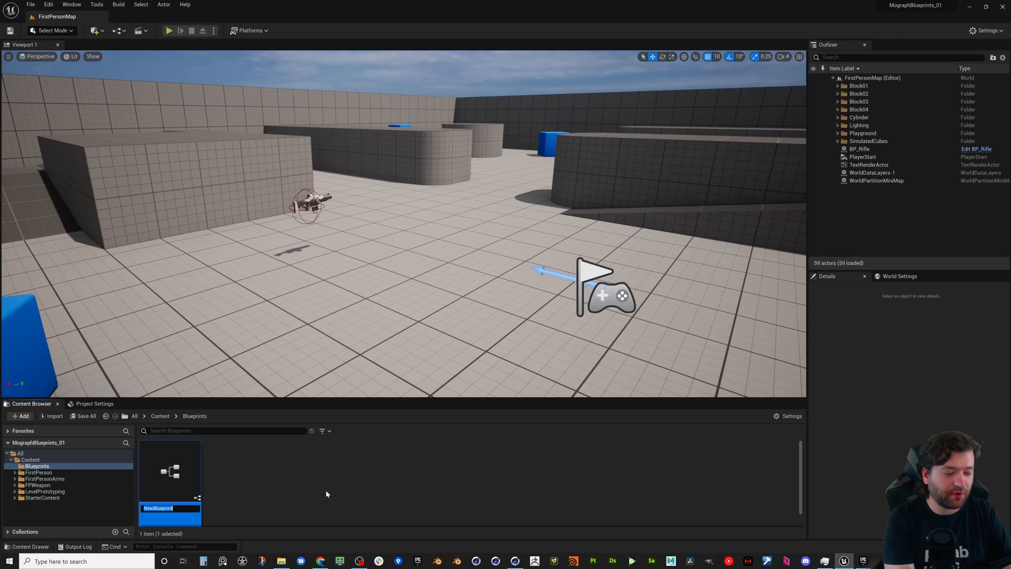
- Name the Blueprint BP_Cube and open it in the Blueprint Editor
type("BP_Cube")
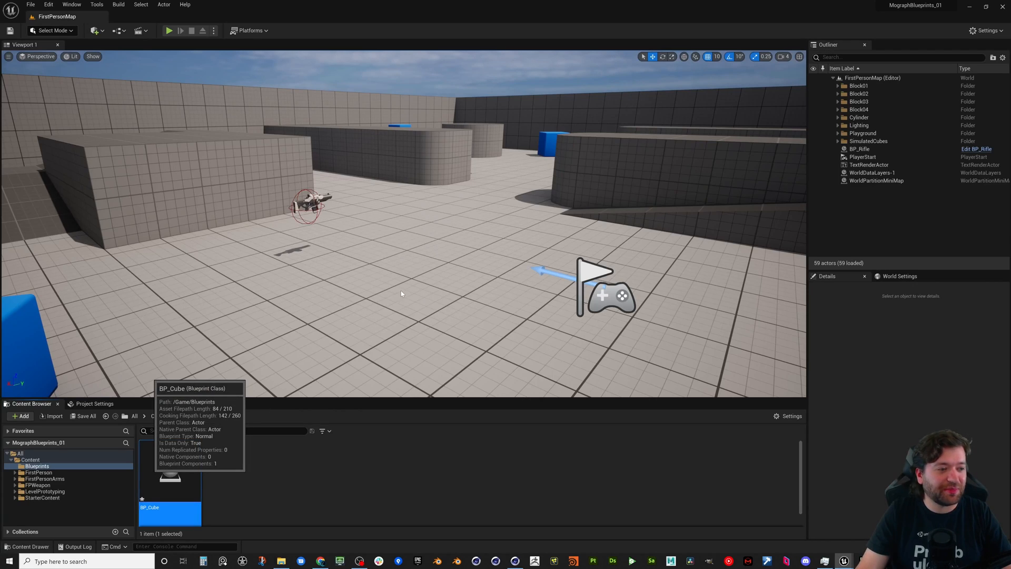
double_click(169, 474)
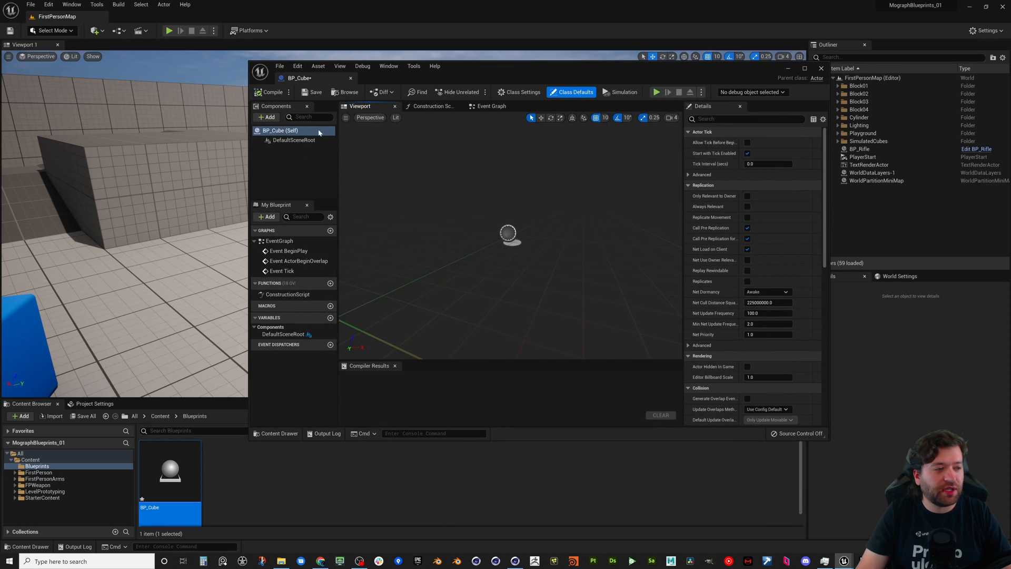
mouse_move(318, 188)
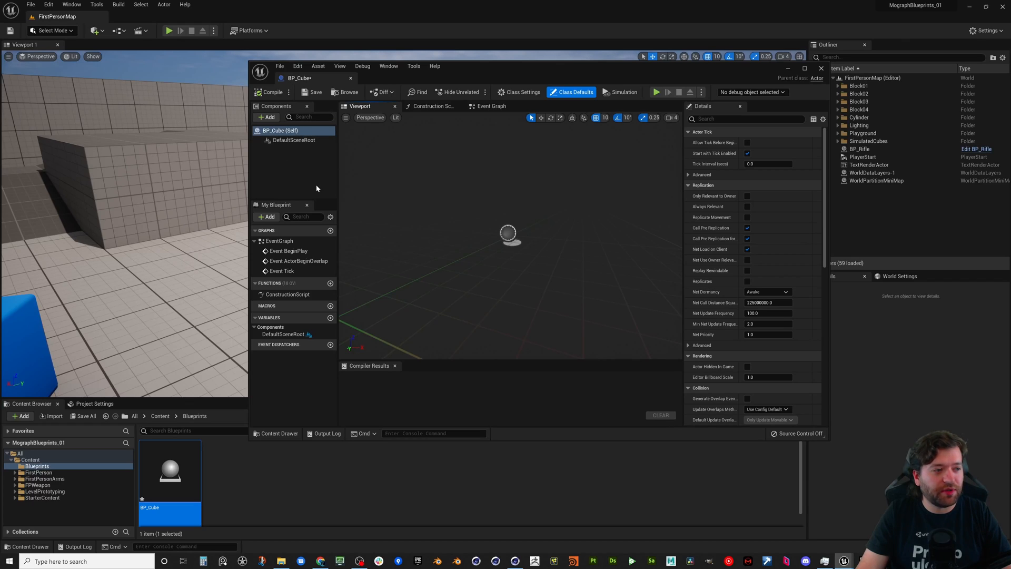
- Add a Static Mesh component to BP_Cube
left_click(268, 117)
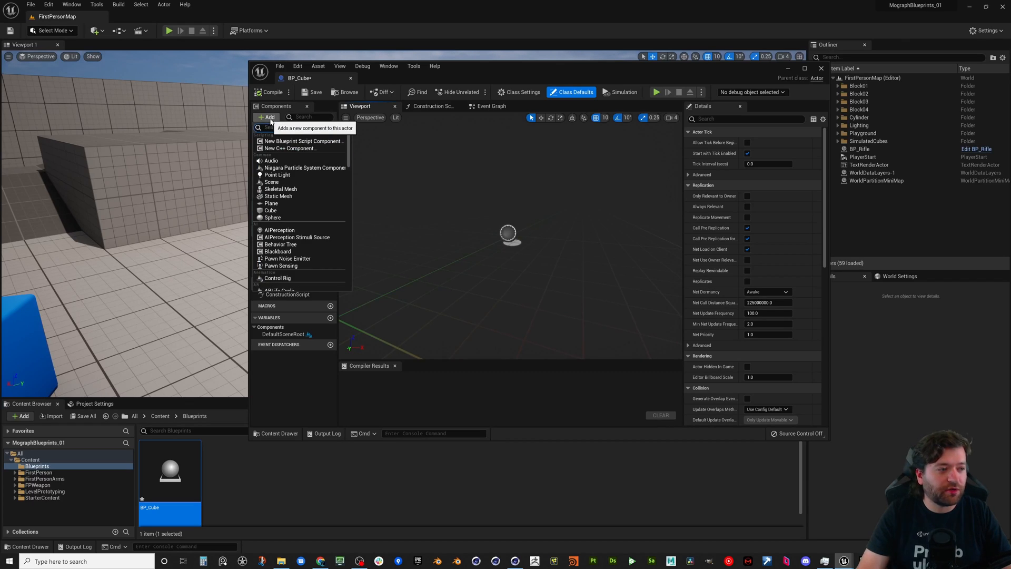
type("static")
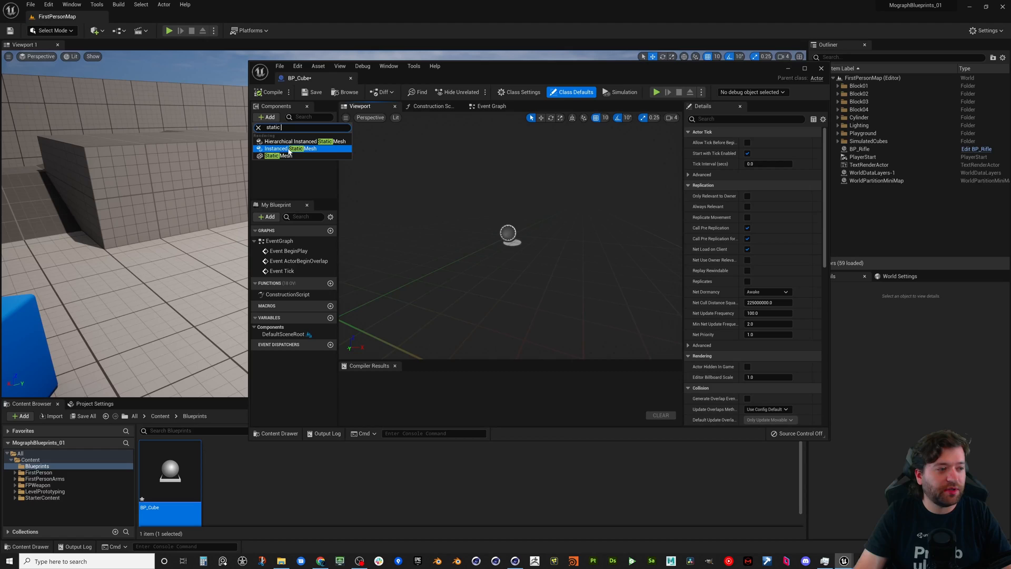
left_click(275, 156)
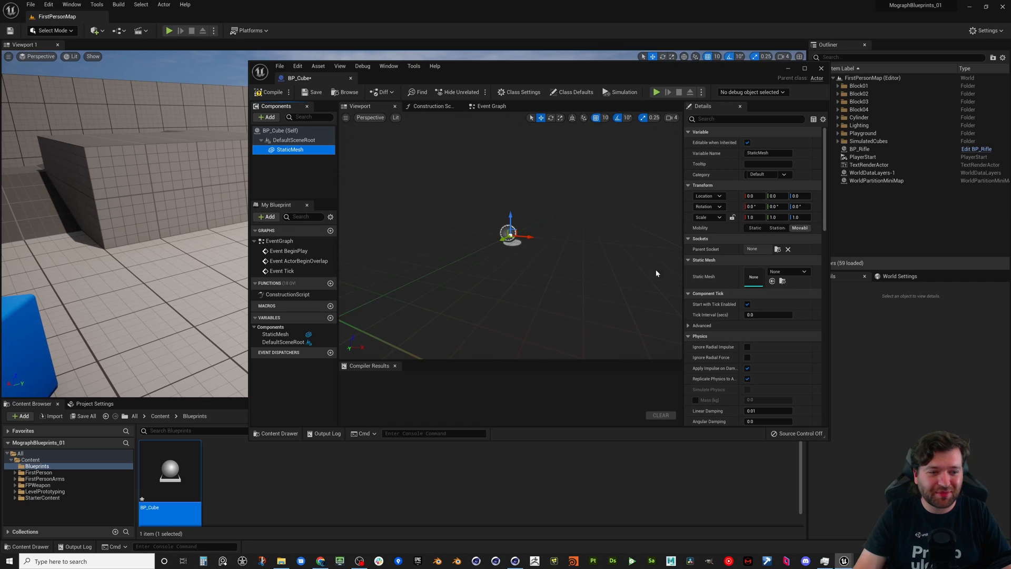
- Assign SM_Cube as the component's Static Mesh
left_click(802, 271)
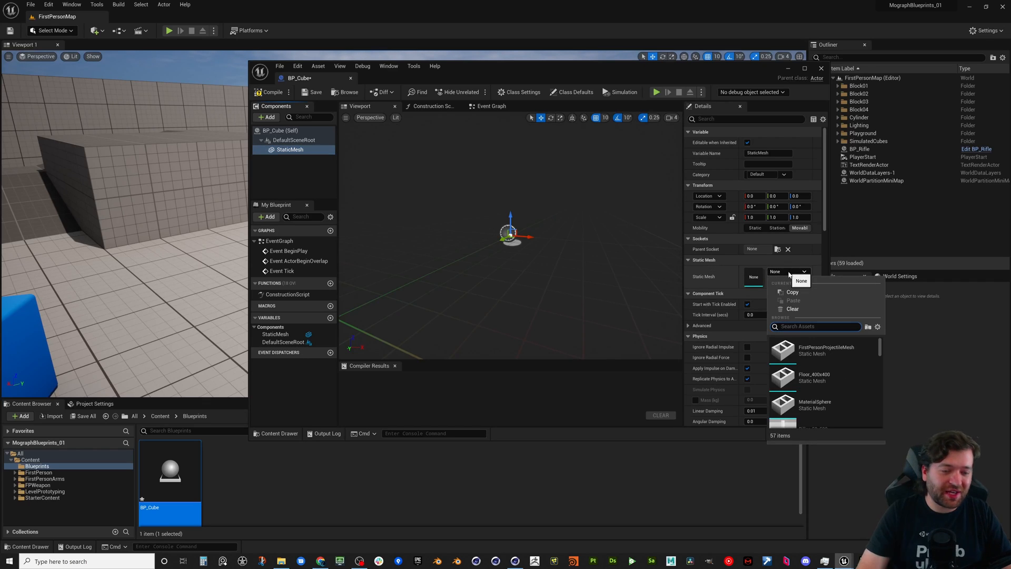
type("cube")
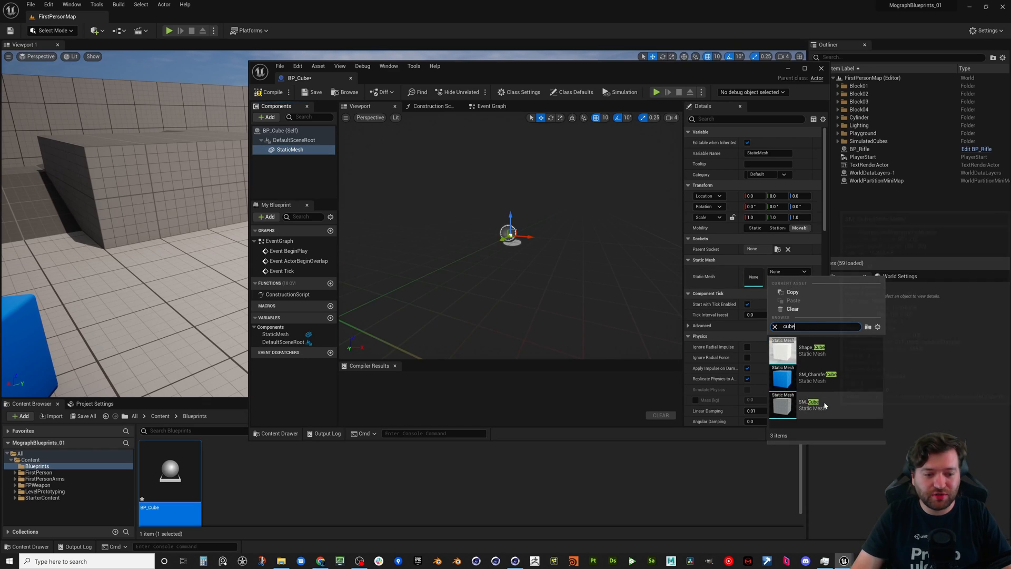
left_click(783, 405)
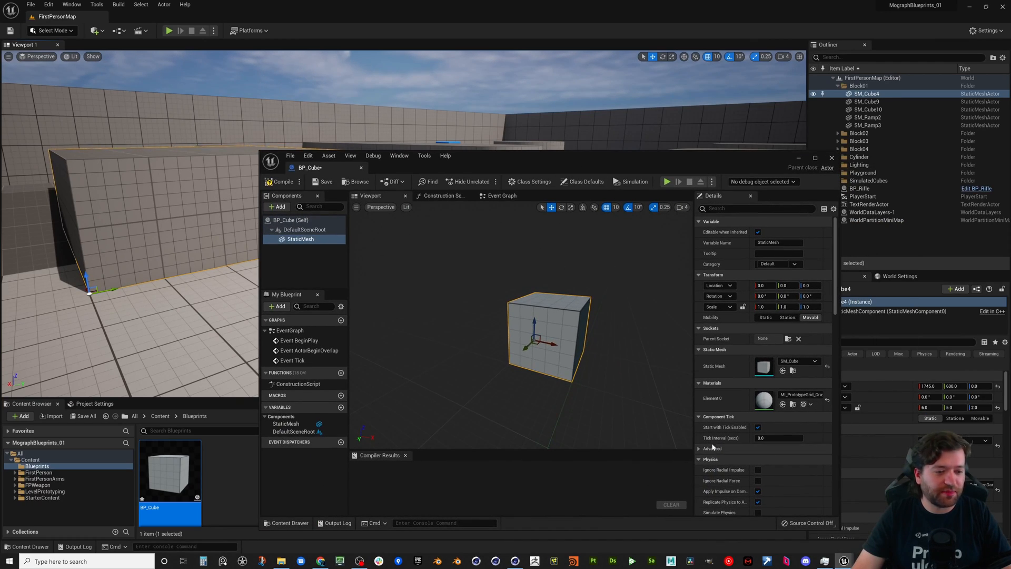
scroll("down", 3)
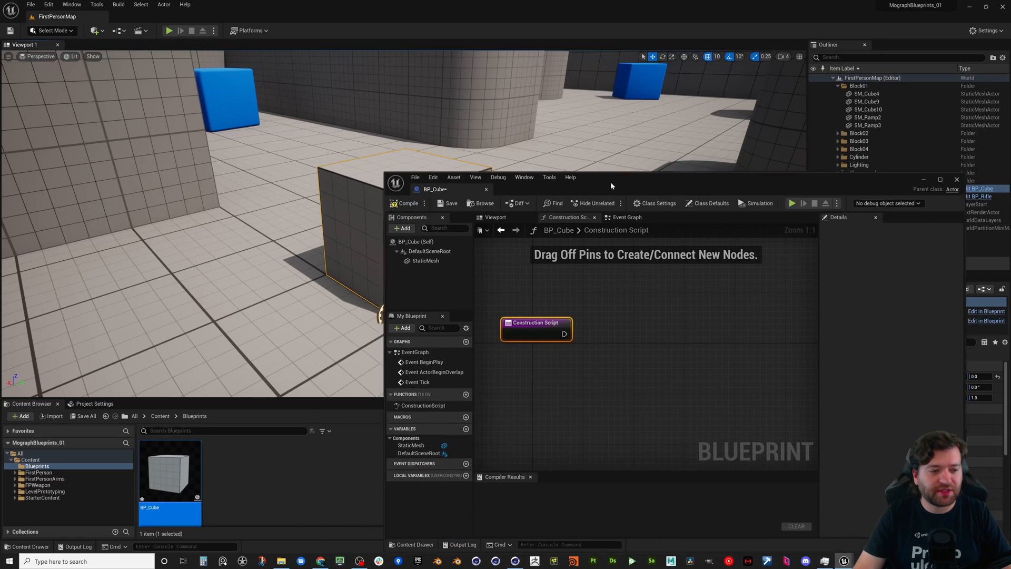
- Wire a Set World Scale 3D node from the Static Mesh component in the Construction Script
left_click_drag(611, 187, 611, 191)
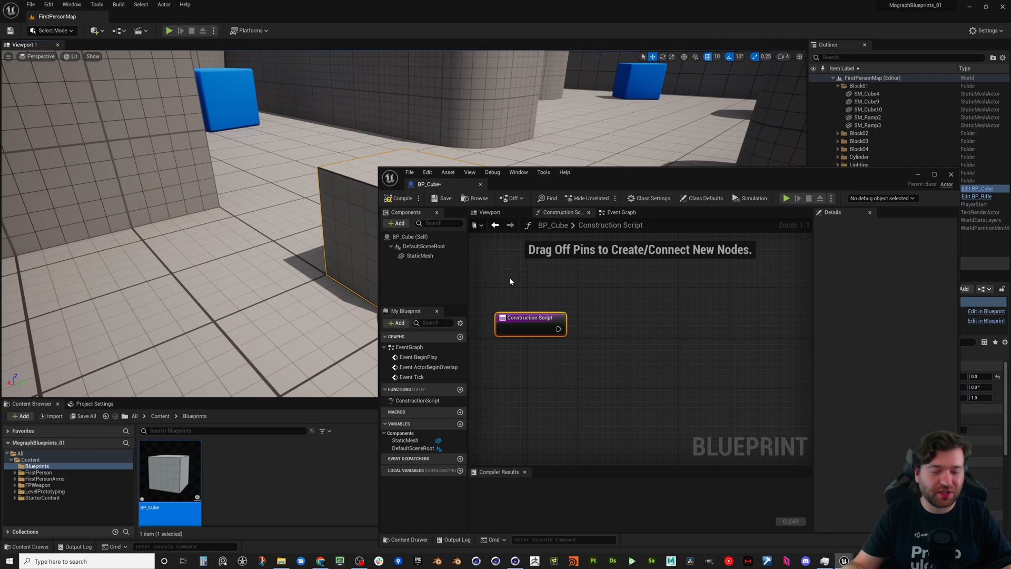
mouse_move(607, 180)
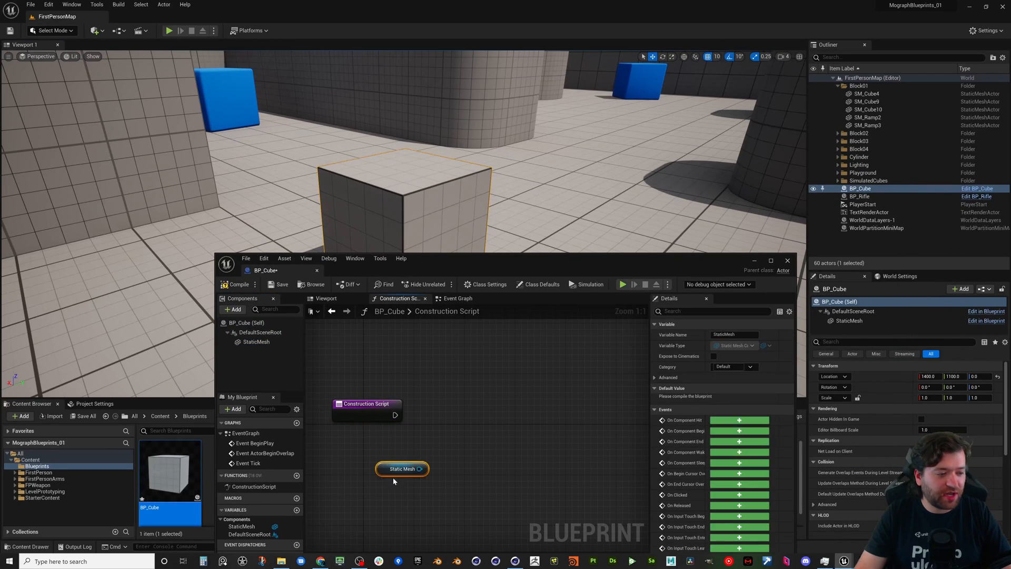
left_click_drag(421, 468, 474, 426)
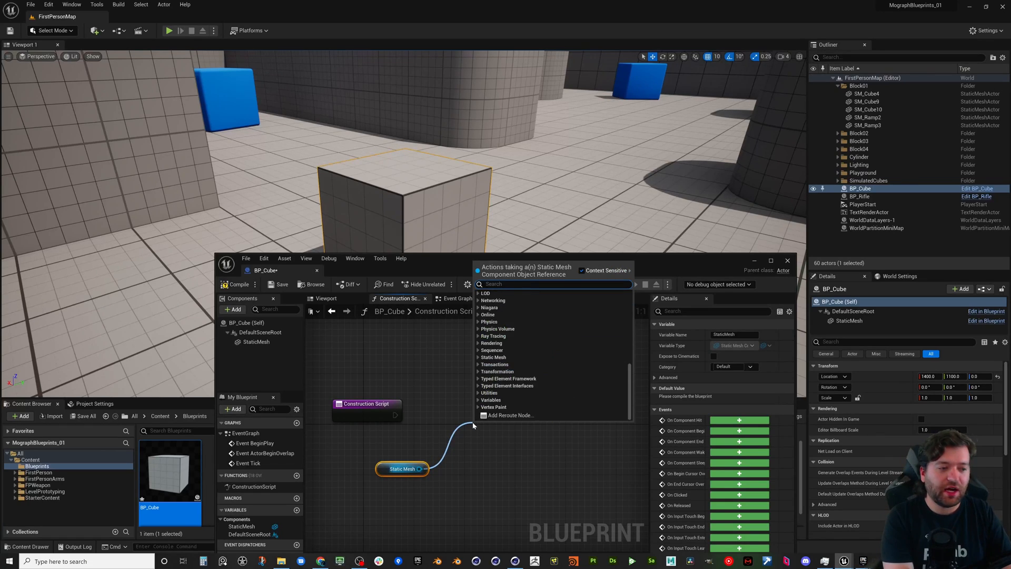
type("scale")
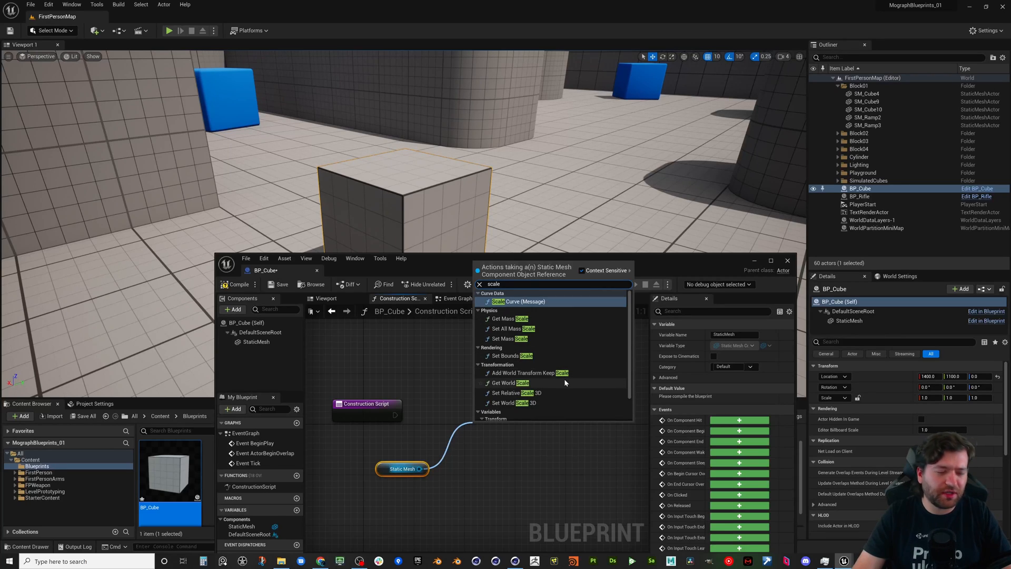
mouse_move(510, 383)
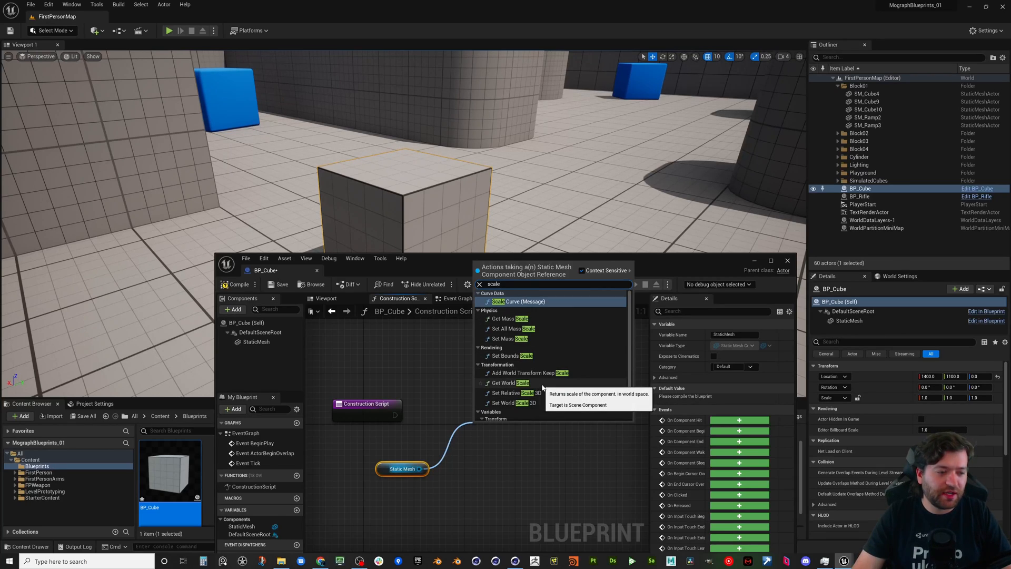
left_click(513, 393)
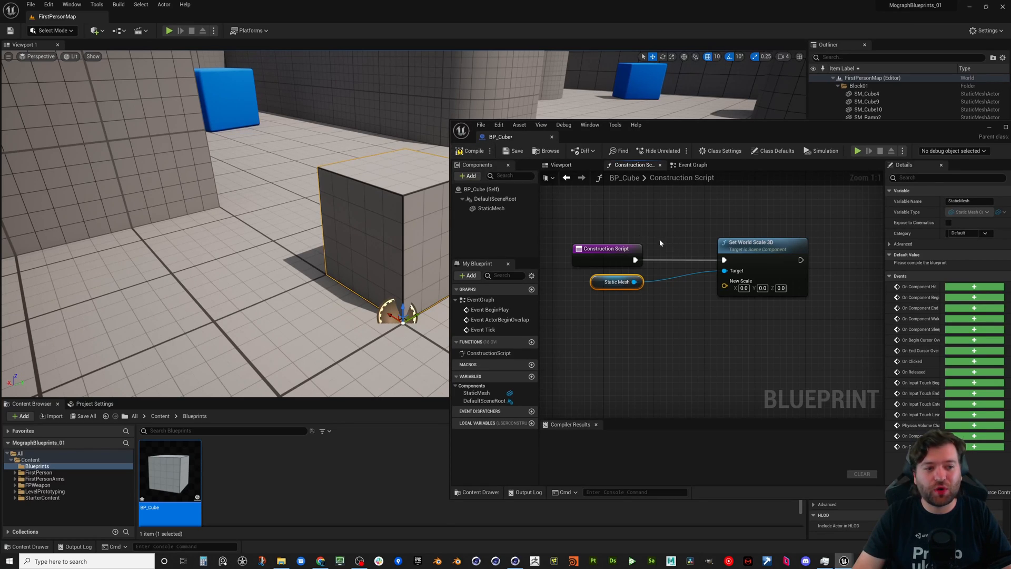
- Compile BP_Cube and add a Float variable named Size
left_click(473, 151)
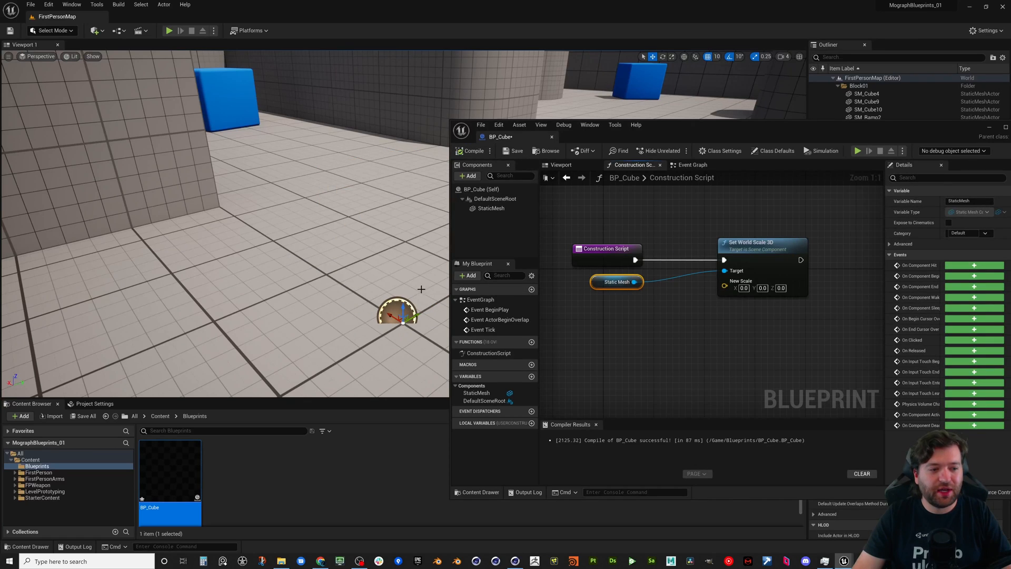
mouse_move(389, 380)
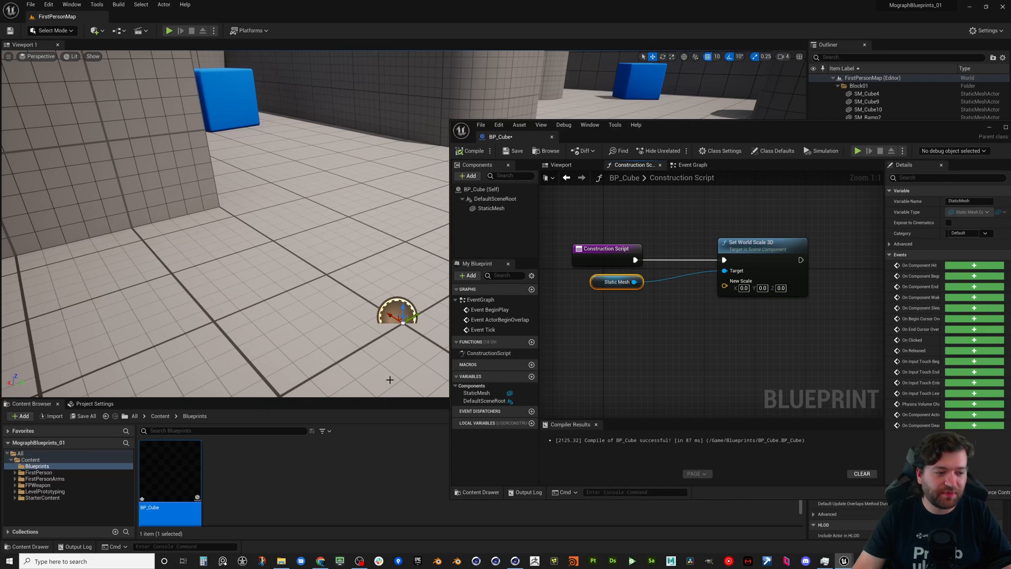
mouse_move(531, 376)
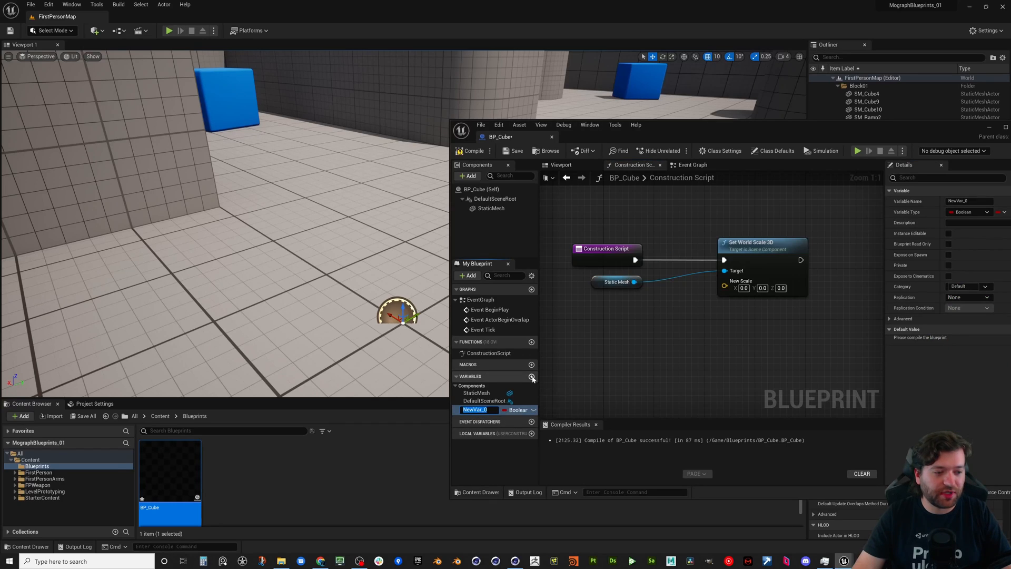
type("S")
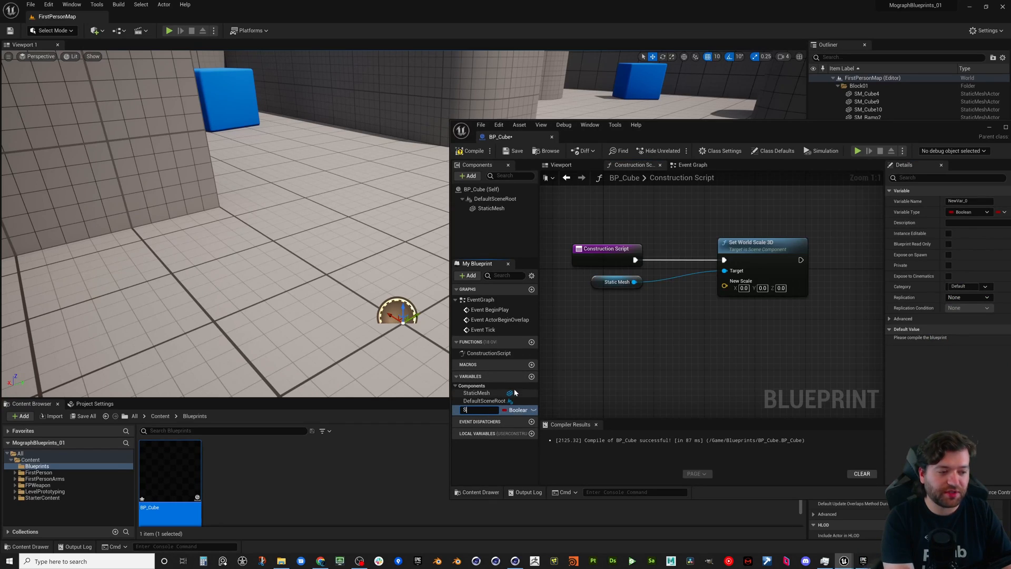
type("Size")
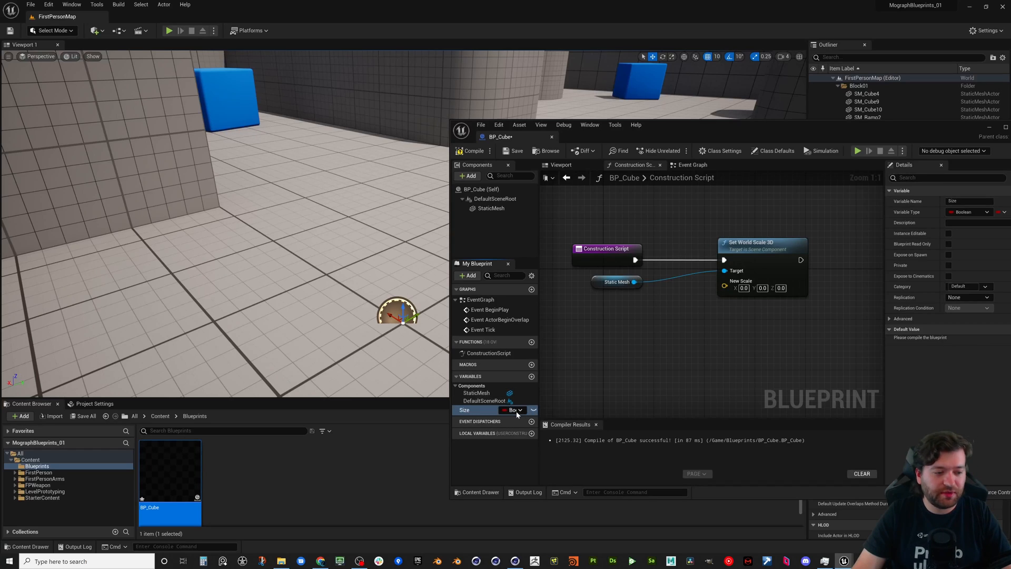
left_click(515, 410)
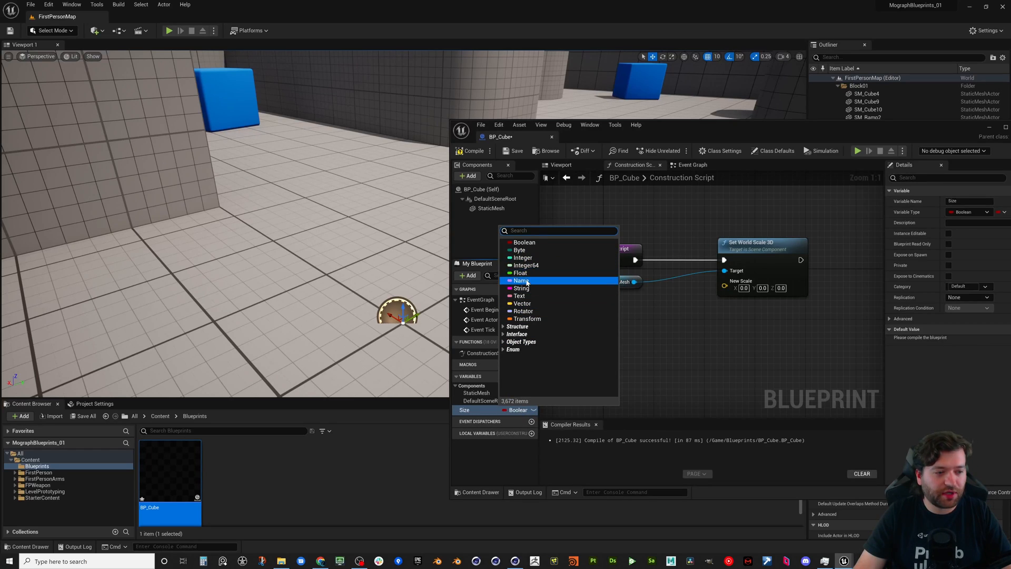
left_click(520, 271)
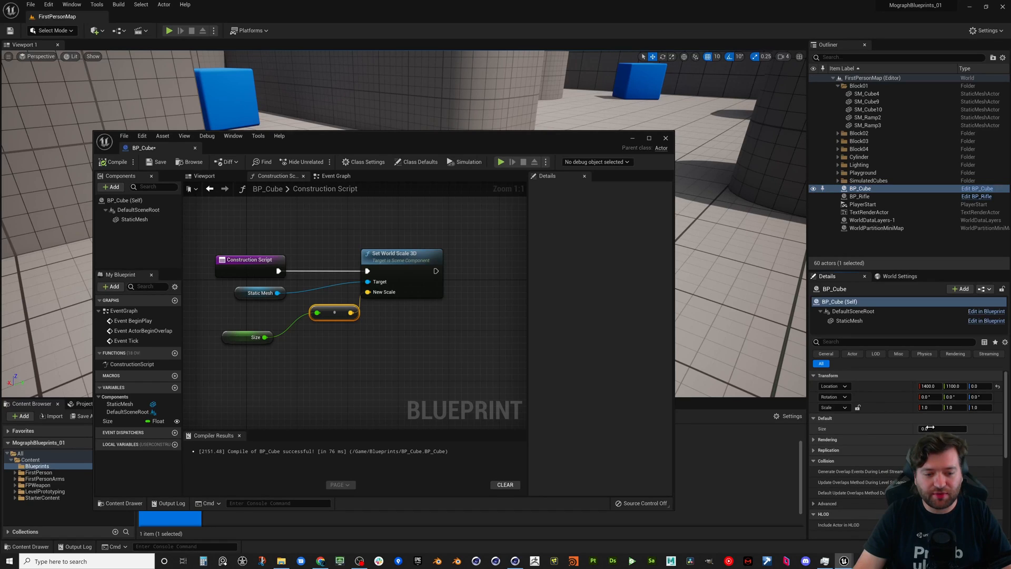
- Put the Size variable in a category named Controls
left_click(246, 337)
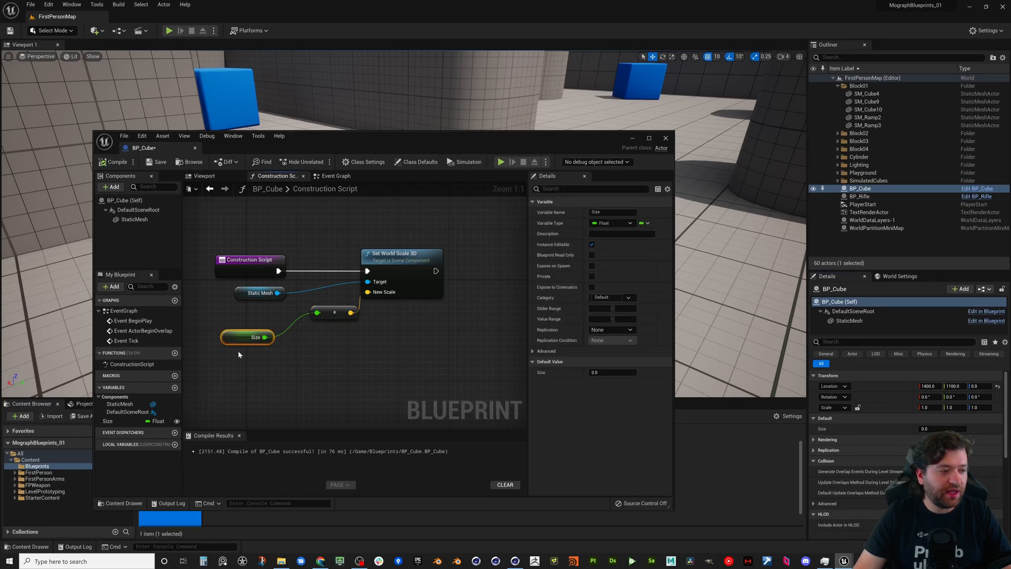
left_click(611, 297)
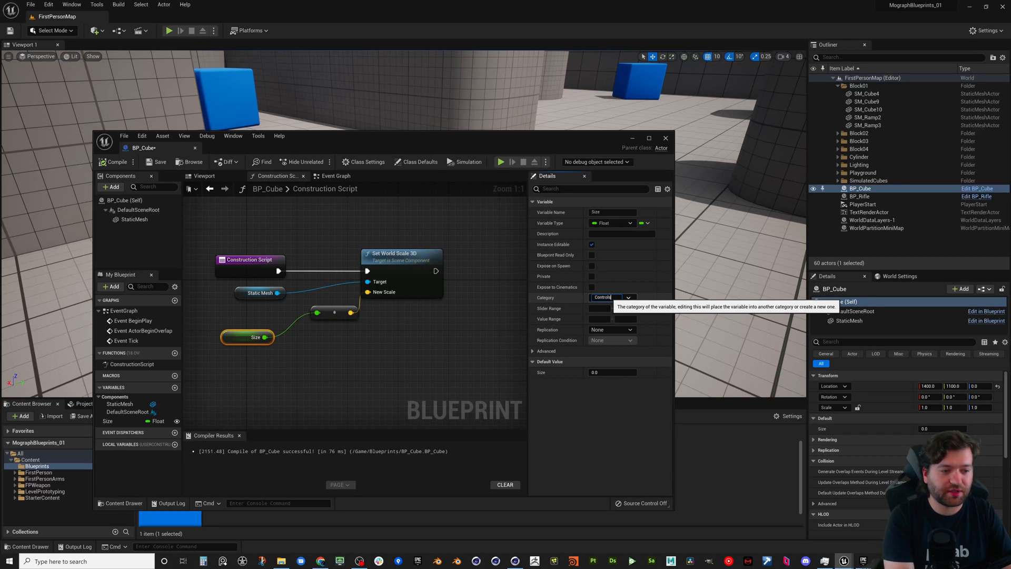
type("Controls")
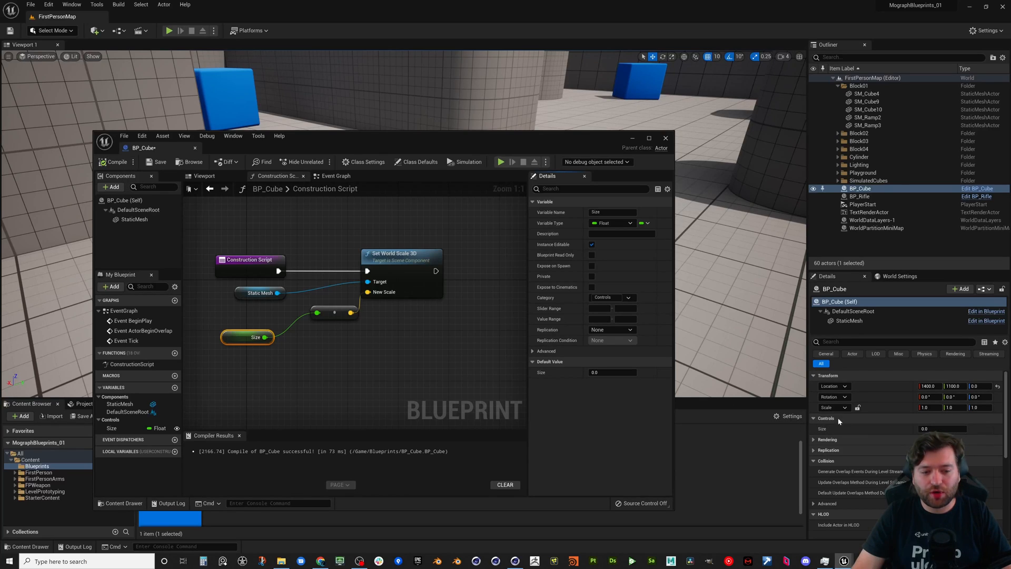
- Collapse the placed cube's Collision and remaining property sections in Details
left_click(814, 472)
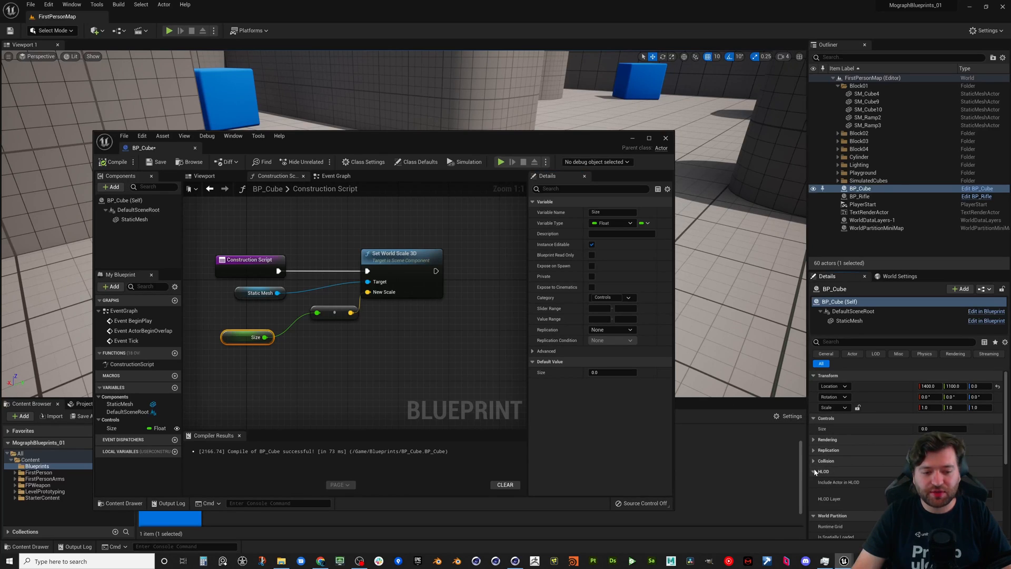
left_click(816, 472)
type("5")
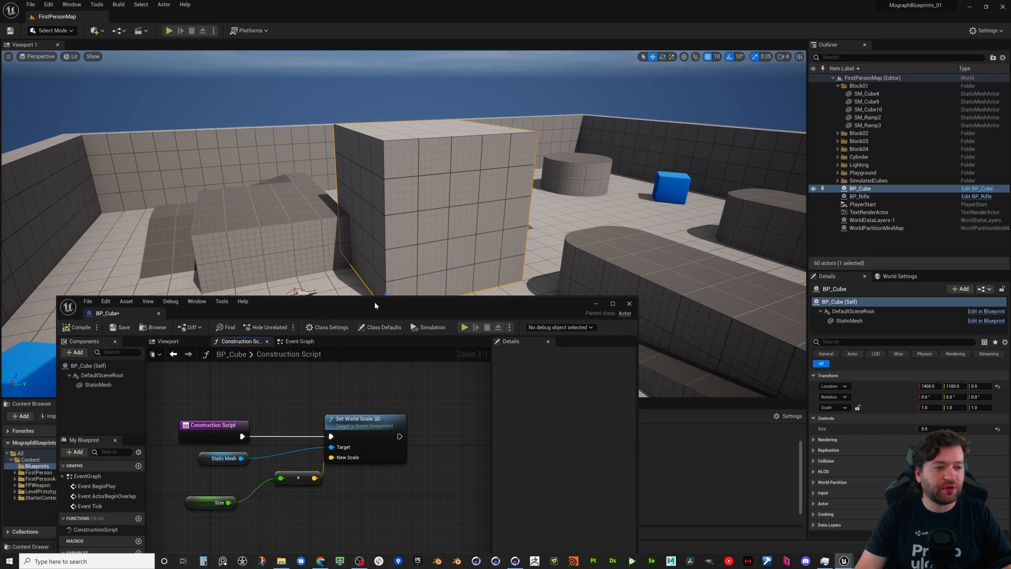
- Reposition the Blueprint editor window over the level viewport
left_click_drag(374, 306, 370, 361)
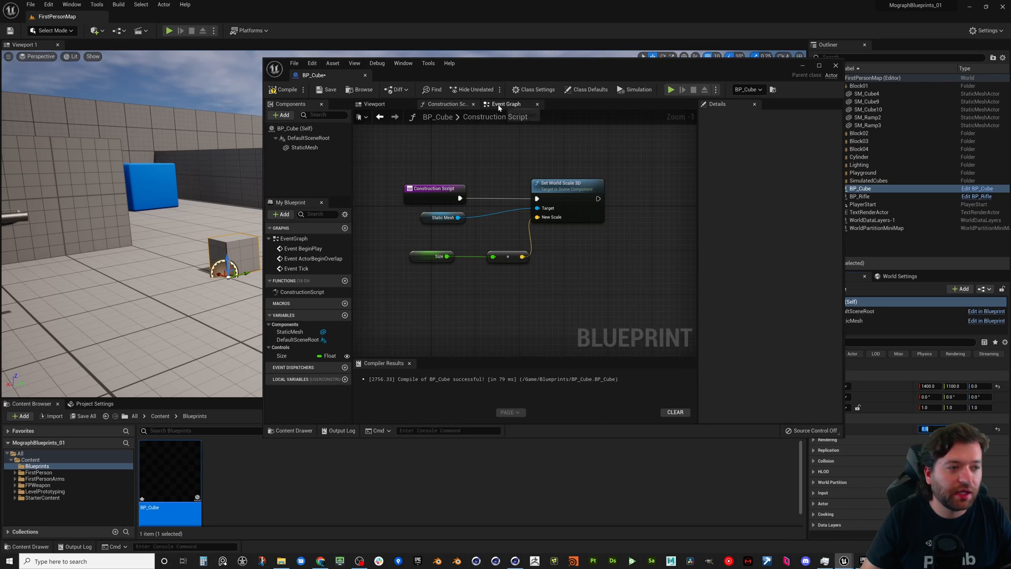
- Keep only Event BeginPlay in the Event Graph and drag off its exec pin for an action
left_click(507, 105)
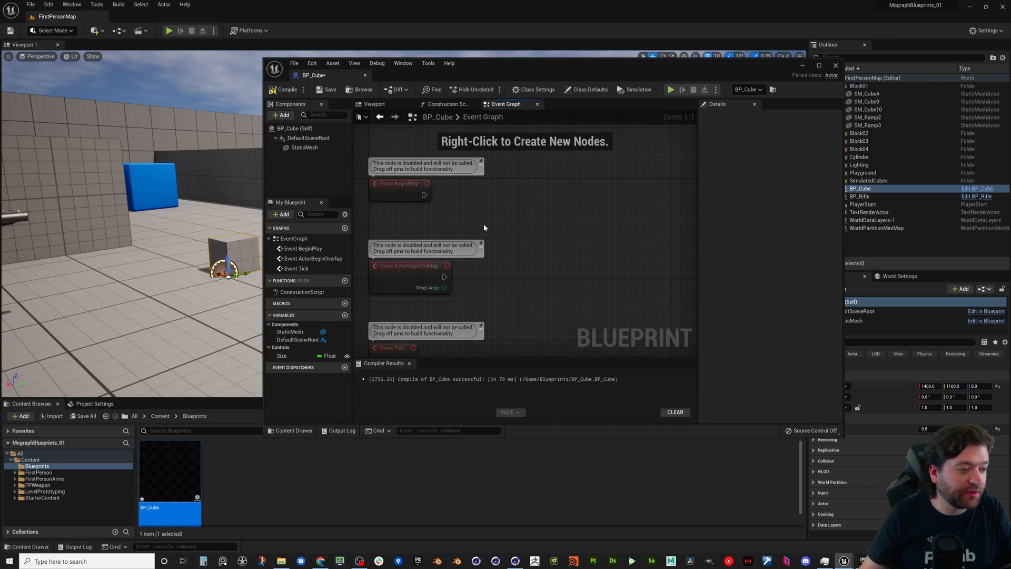
left_click_drag(400, 183, 476, 177)
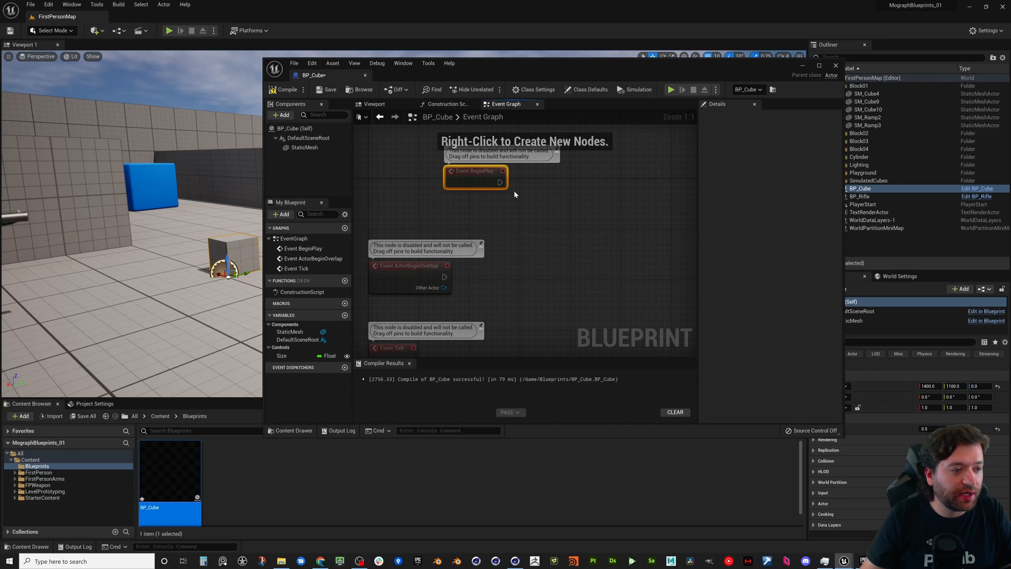
scroll("down", 3)
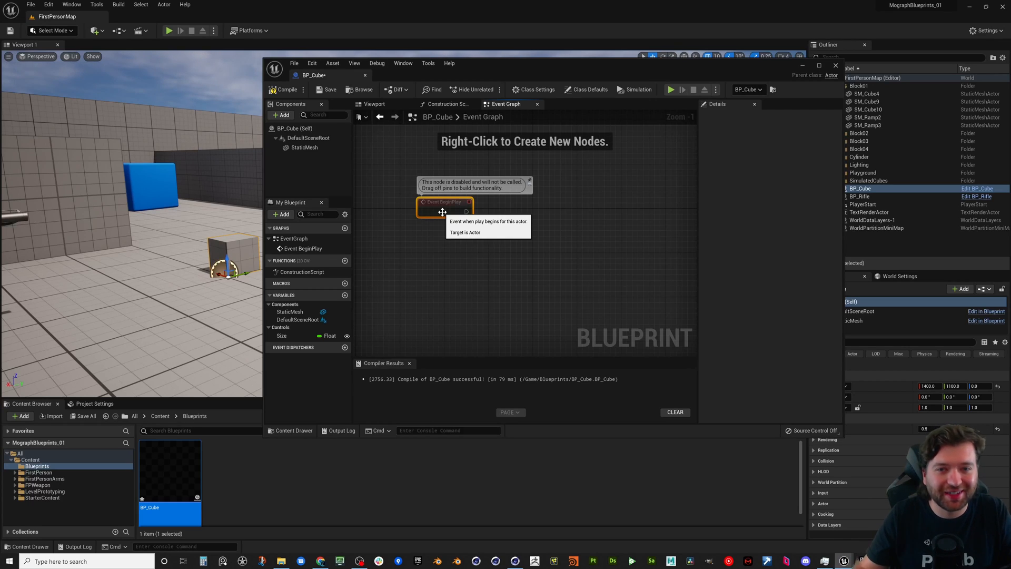
mouse_move(481, 226)
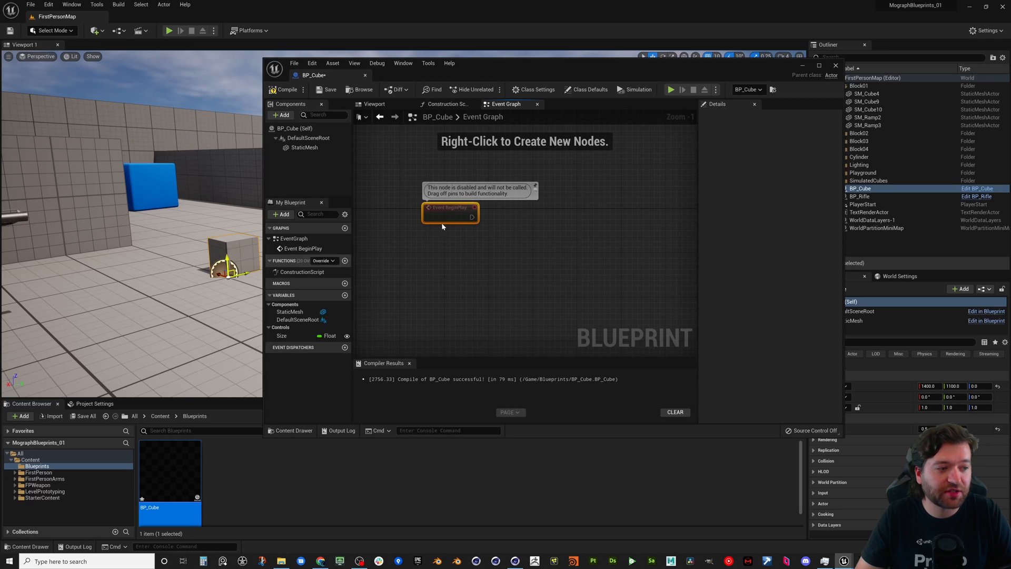
mouse_move(458, 206)
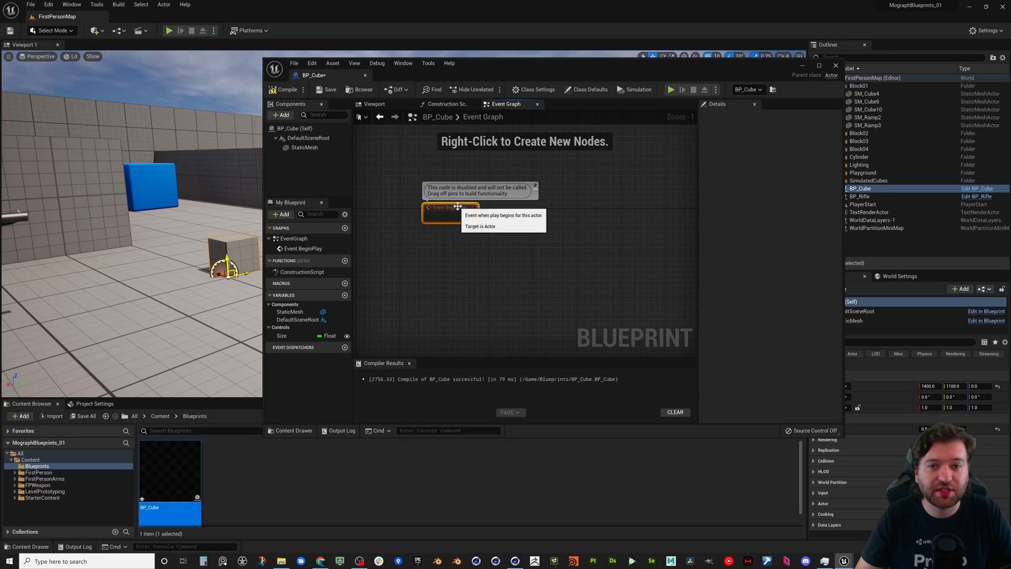
mouse_move(482, 231)
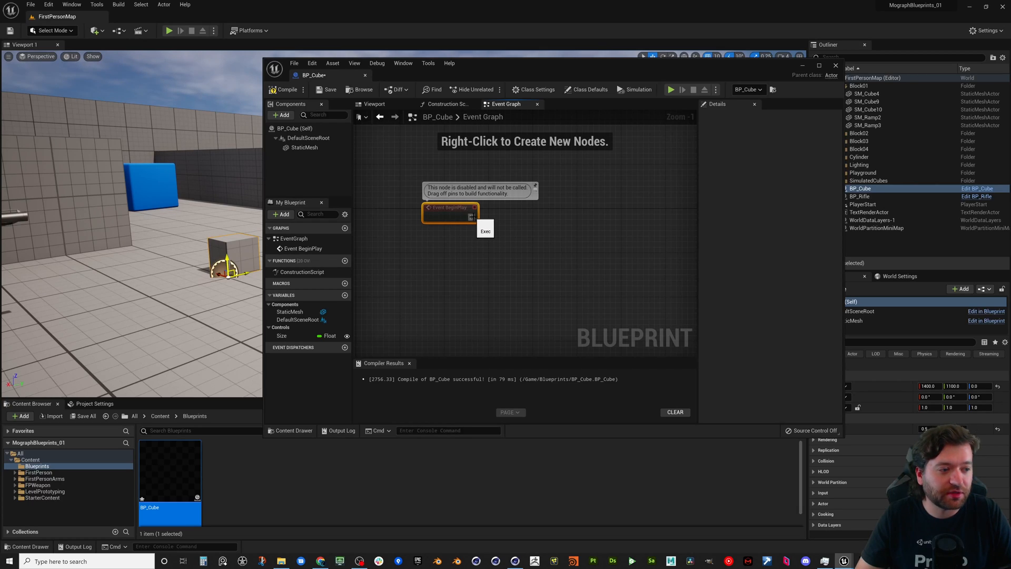
left_click_drag(472, 216, 512, 217)
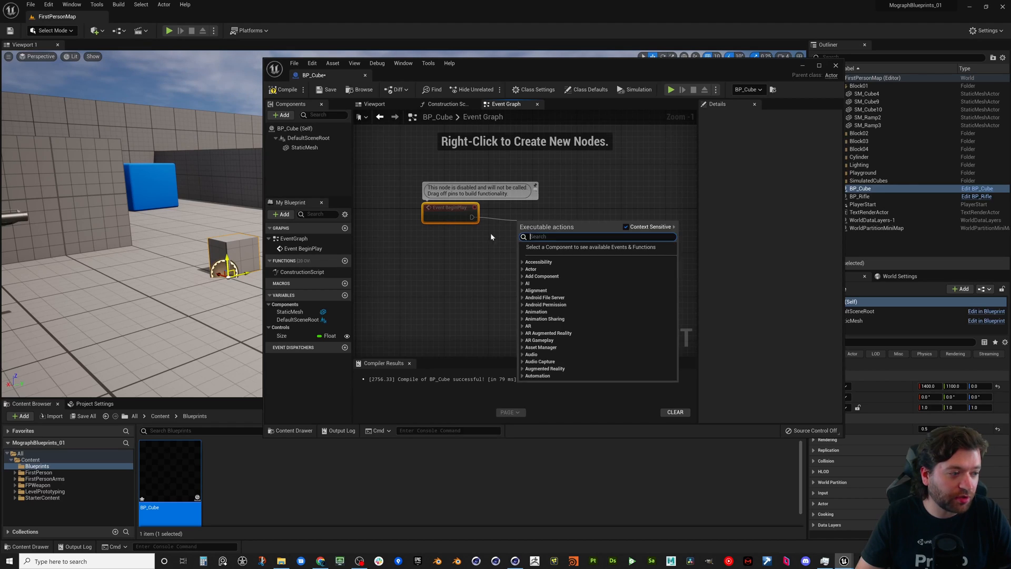
- Place the Size getter below BeginPlay and add a timeline named ScaleUP
left_click(304, 148)
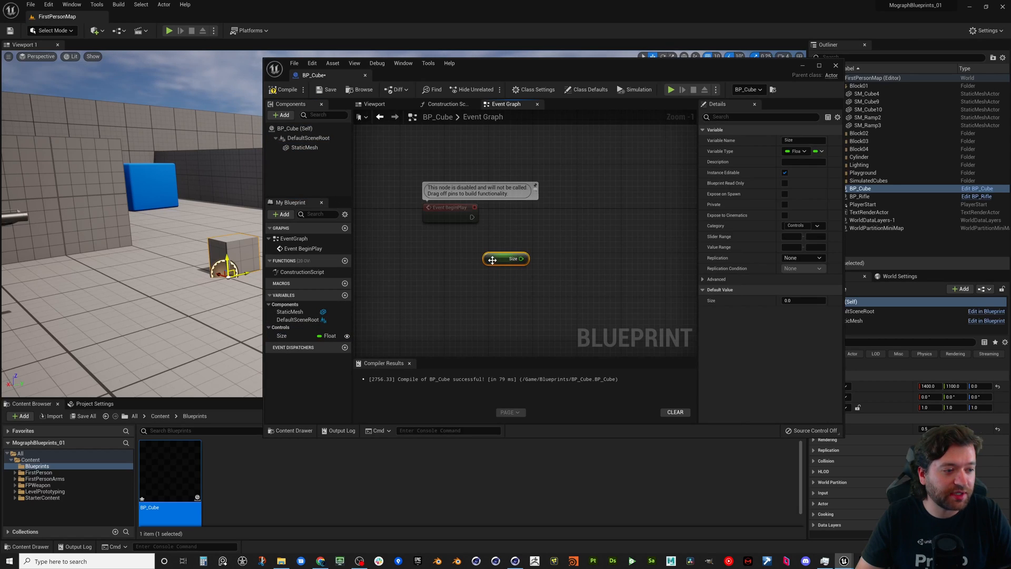
left_click_drag(506, 259, 433, 259)
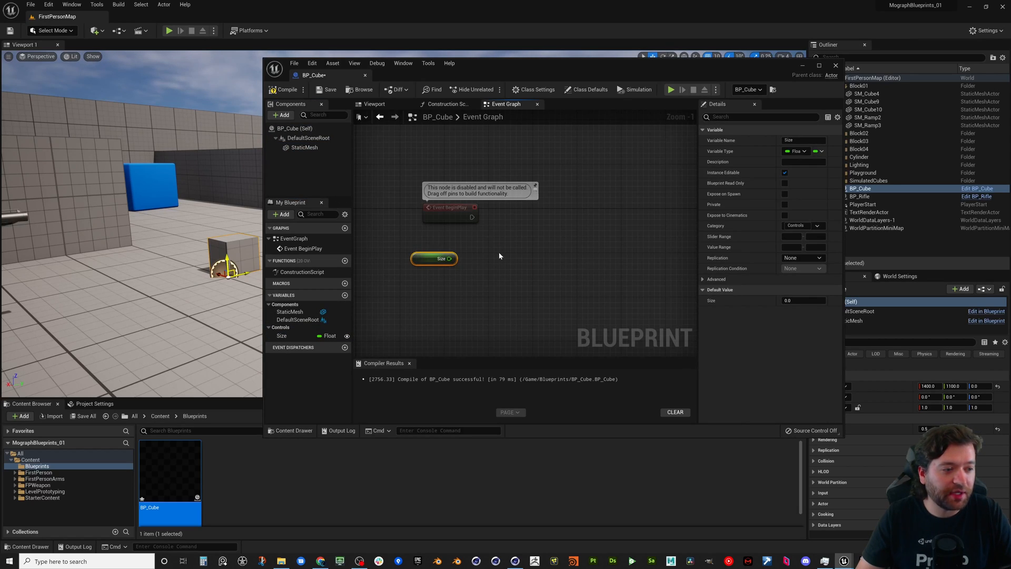
type("timeline")
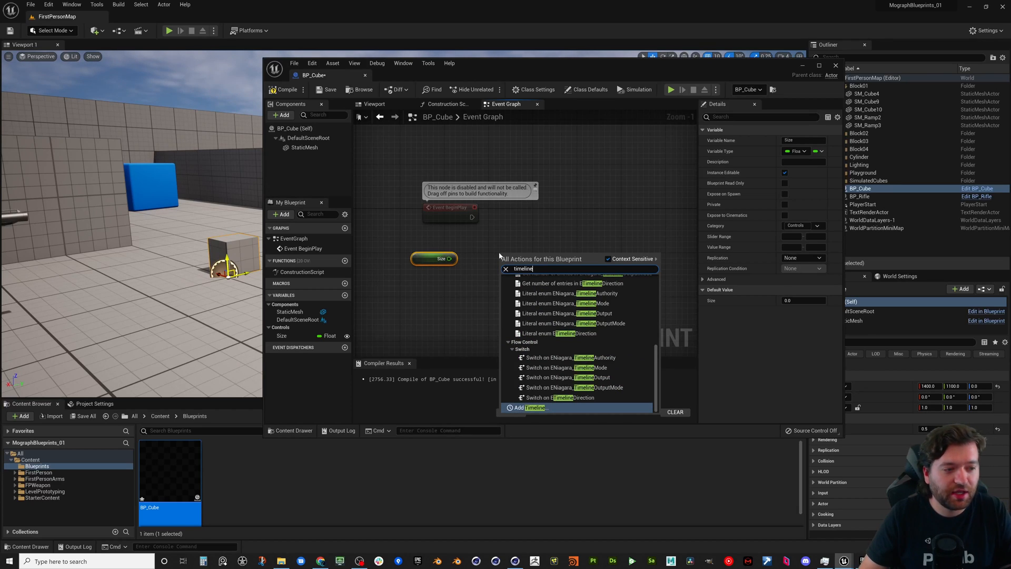
left_click(526, 407)
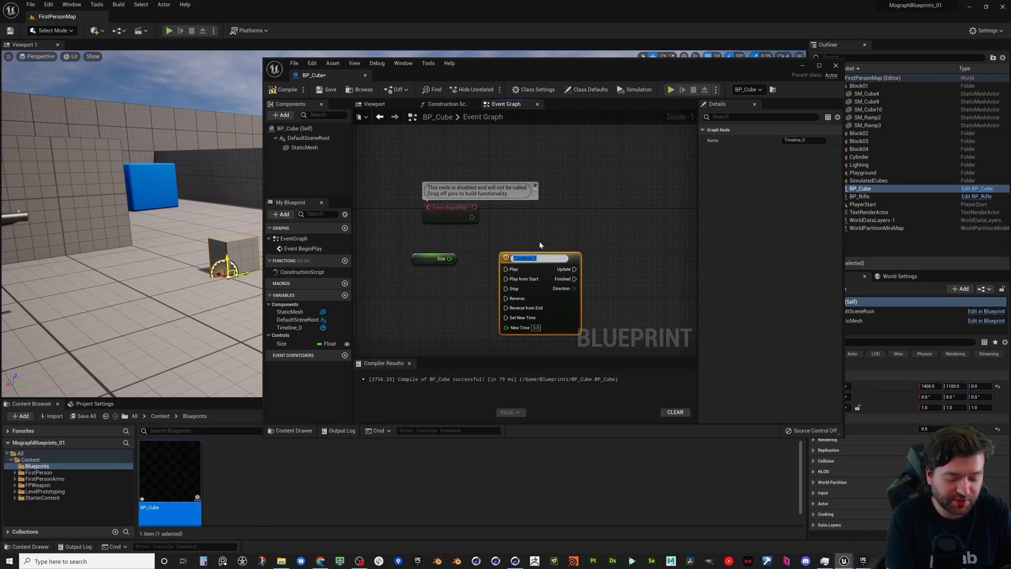
type("Scal")
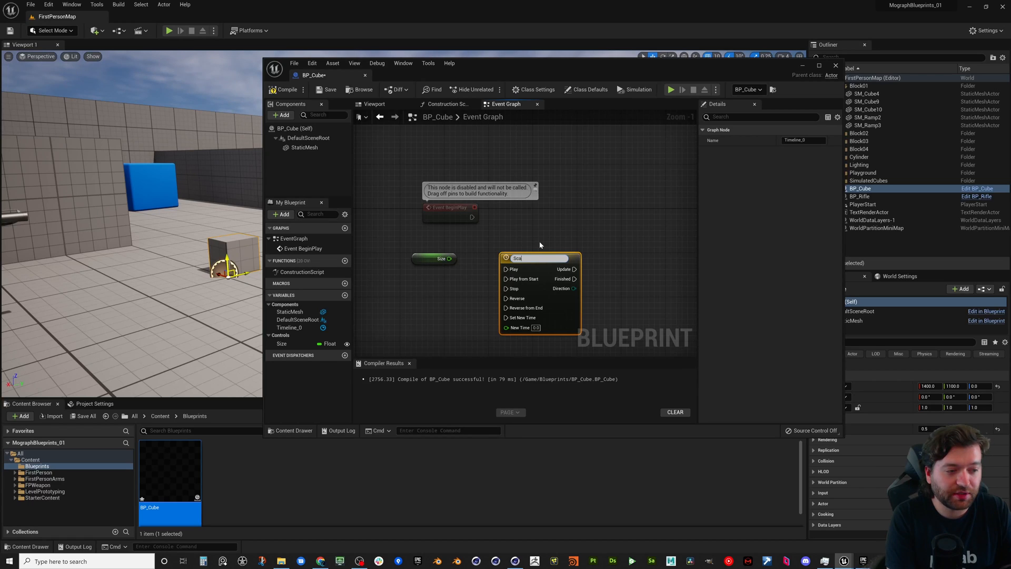
type("ScaleUP")
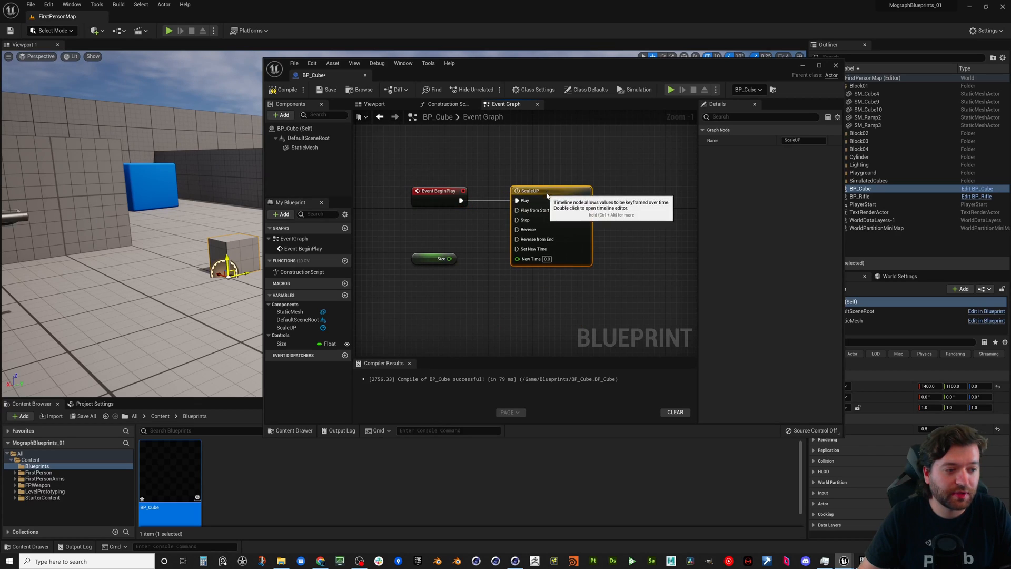
- Add a float track 'ScaleValue' to ScaleUP with keys rising from 0 to 10 over 5 seconds
double_click(545, 190)
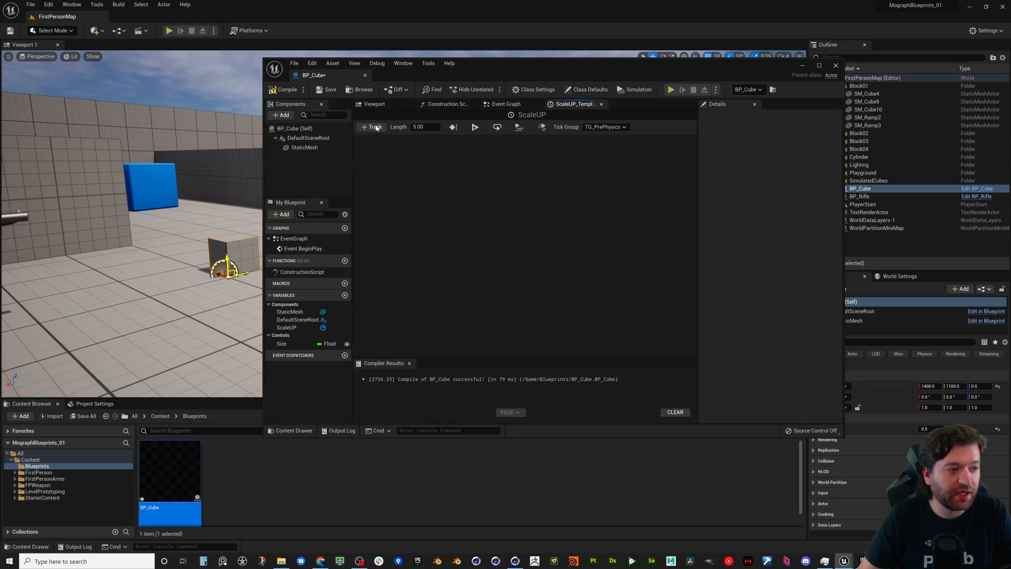
left_click(372, 126)
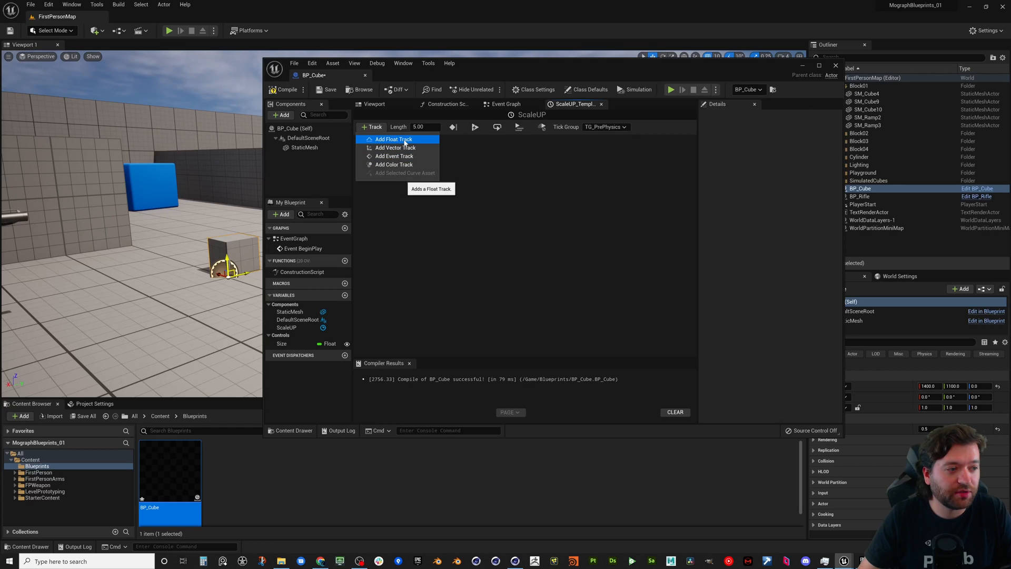
left_click(393, 139)
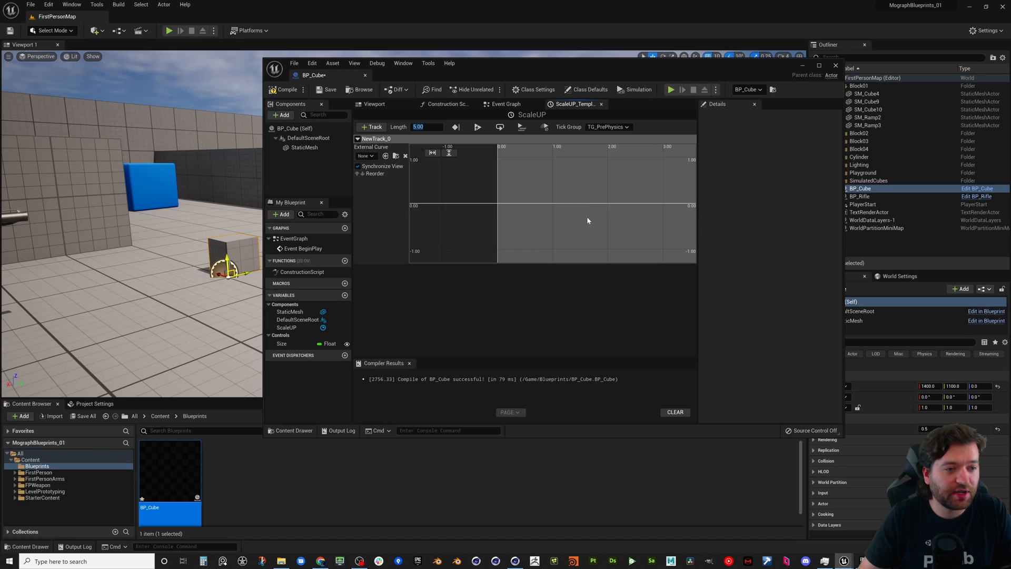
right_click(587, 221)
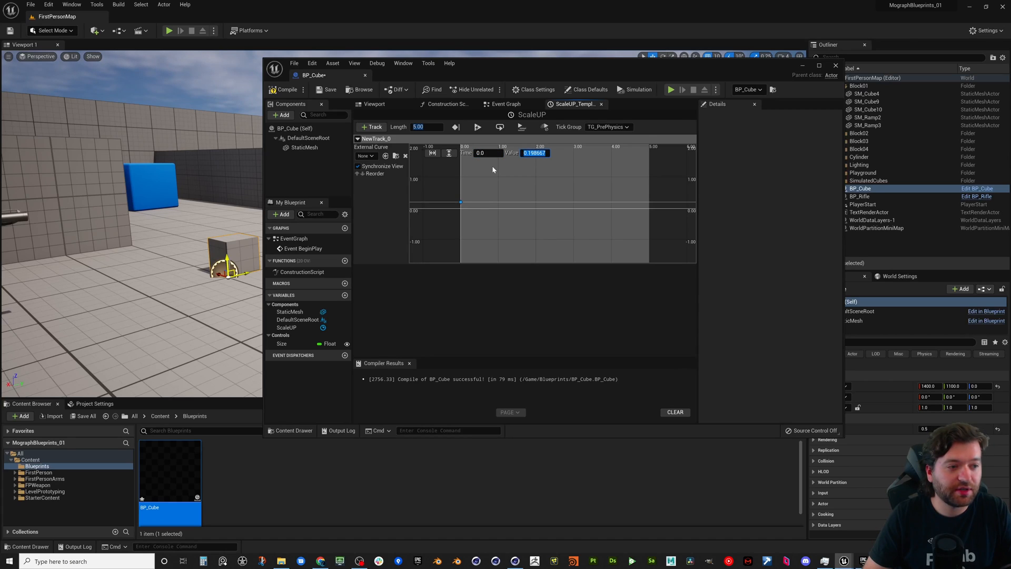
right_click(622, 206)
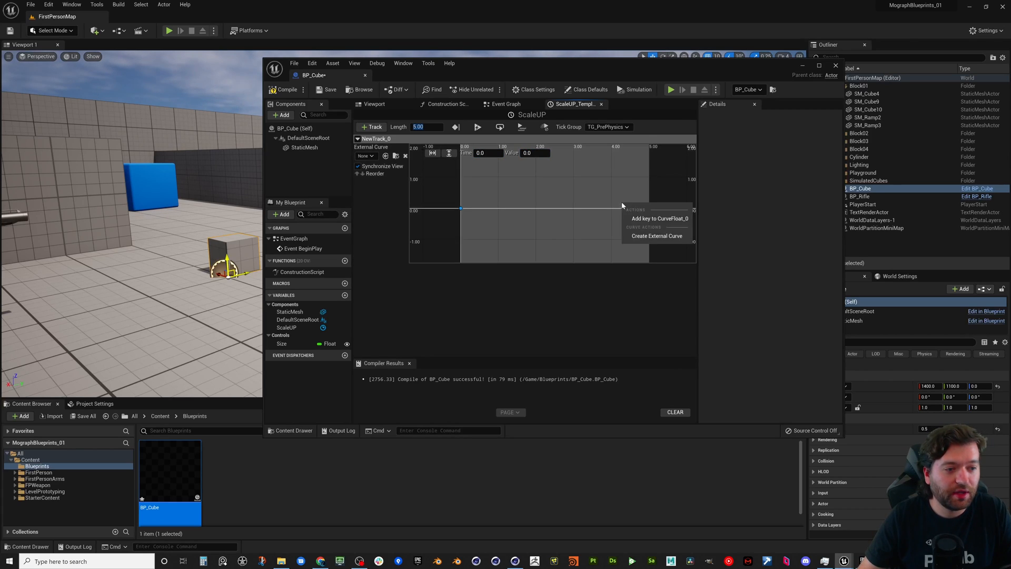
left_click(660, 218)
type("10")
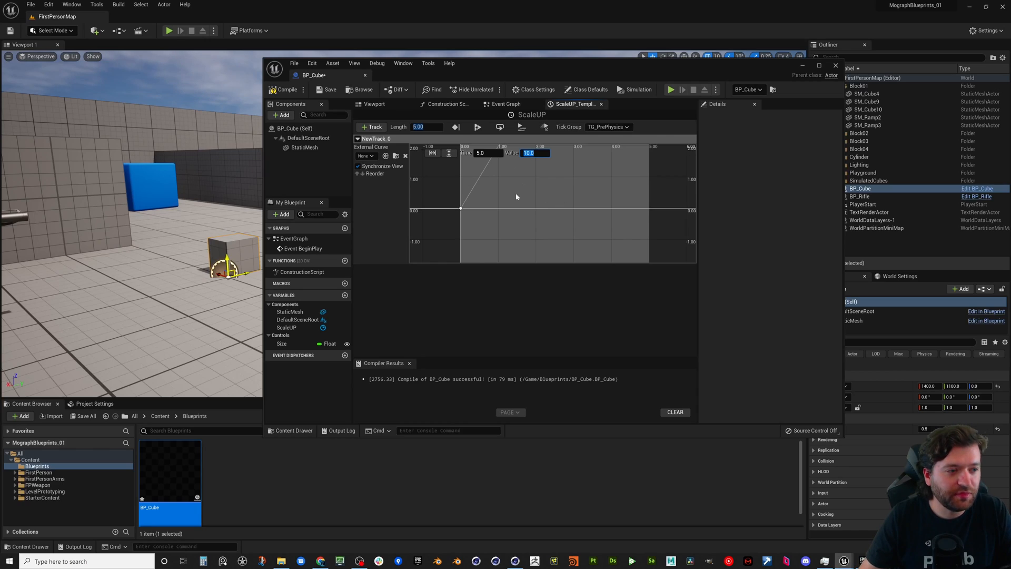
mouse_move(375, 139)
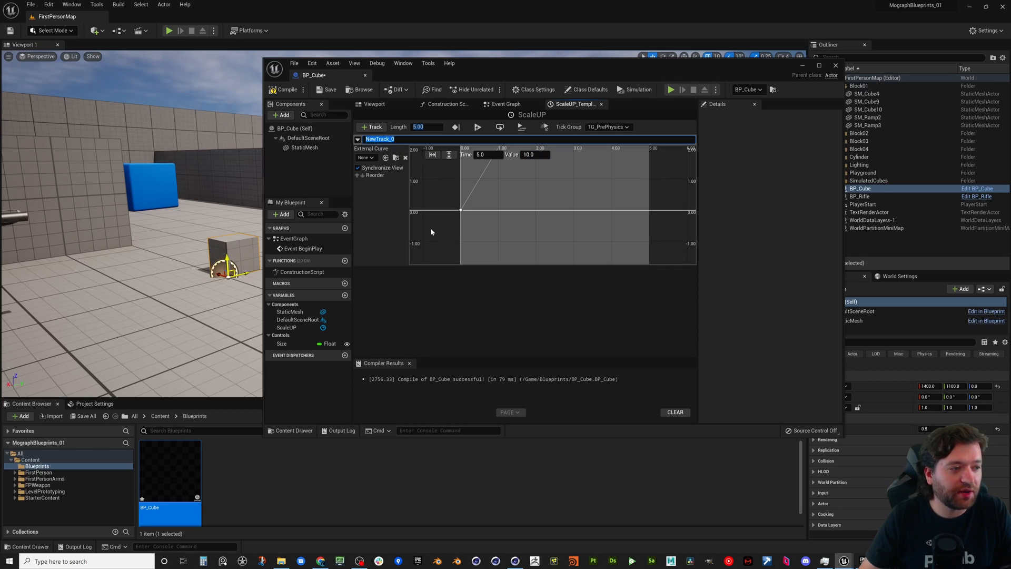
type("S")
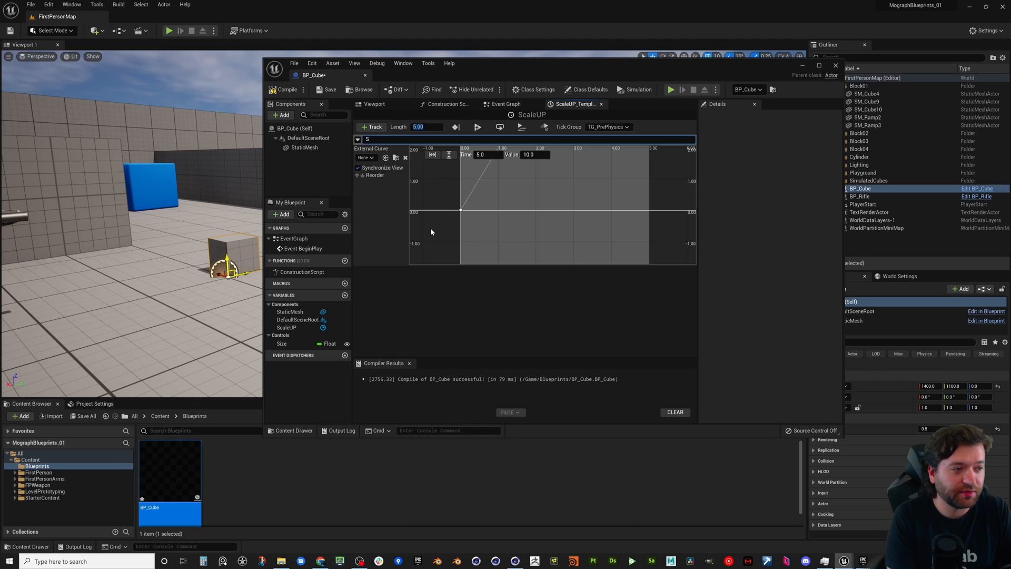
type("ScaleValue")
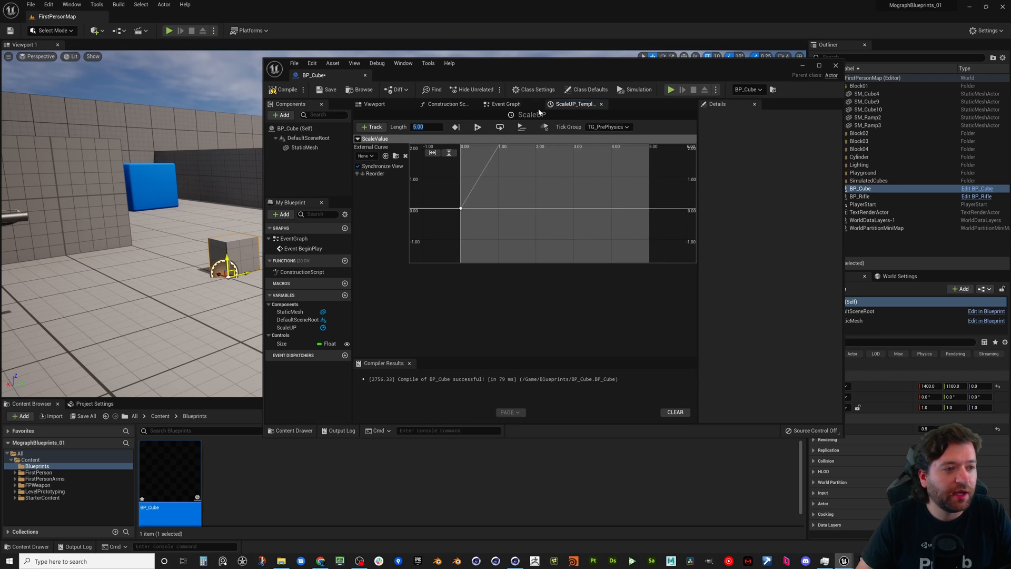
- Place a float Multiply node in the Event Graph fed by ScaleUP's Scale Value and Size
left_click(505, 104)
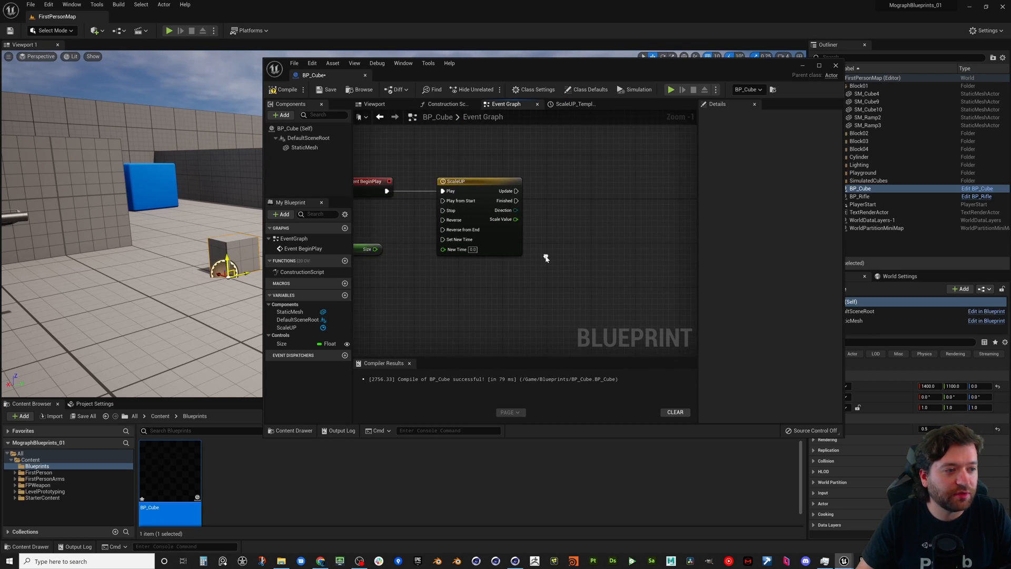
left_click(367, 249)
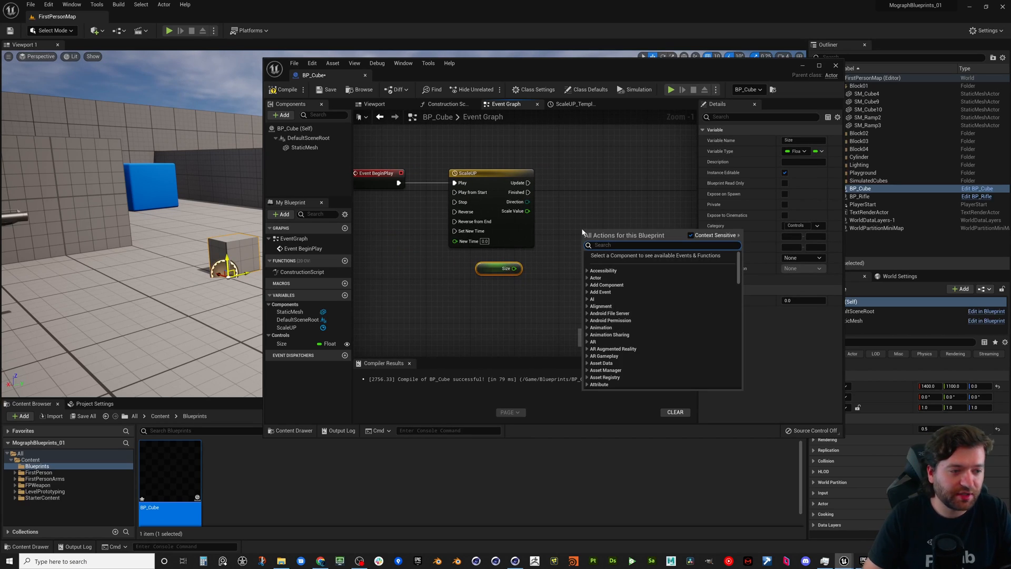
type("mult")
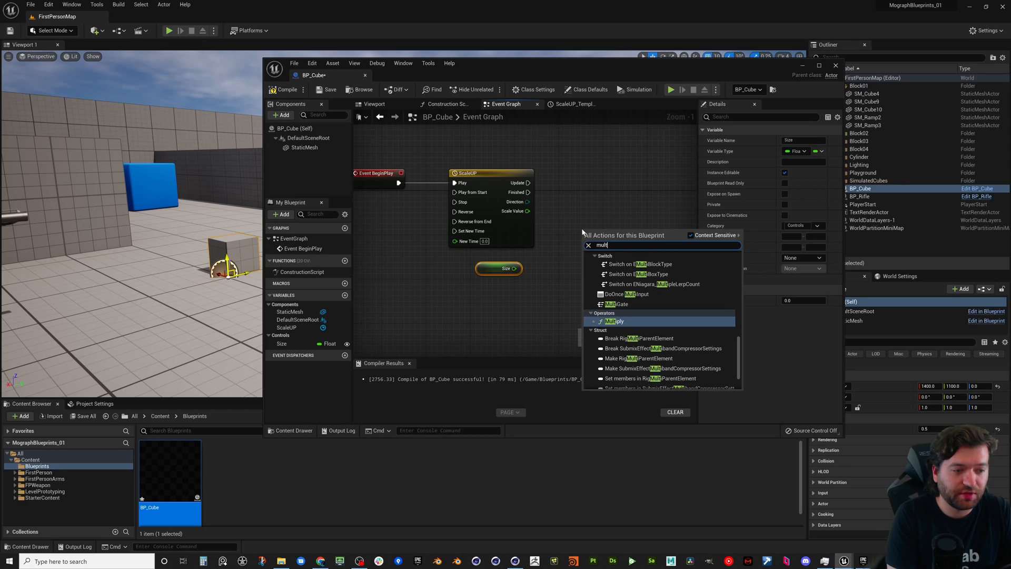
left_click(614, 321)
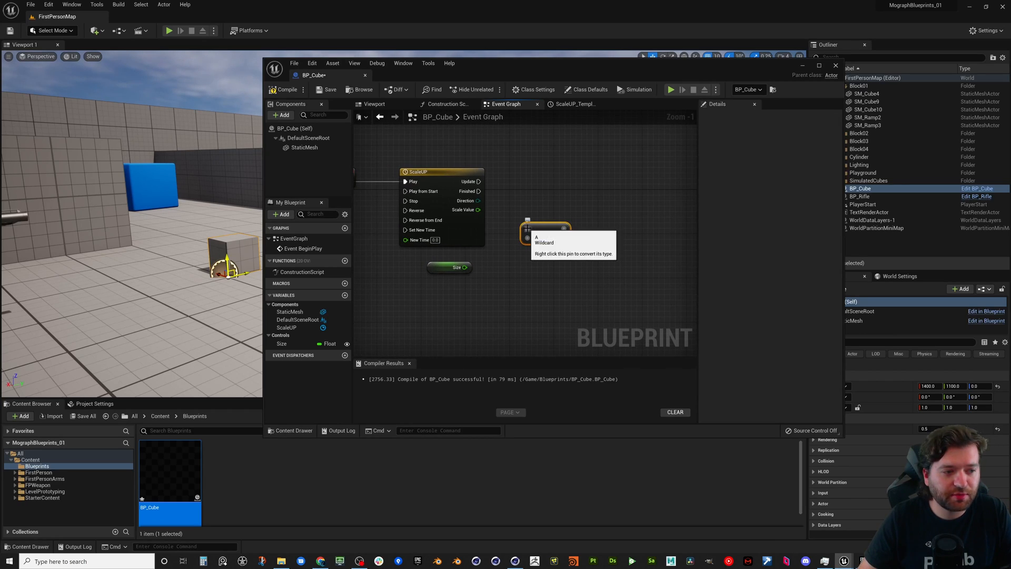
left_click(552, 313)
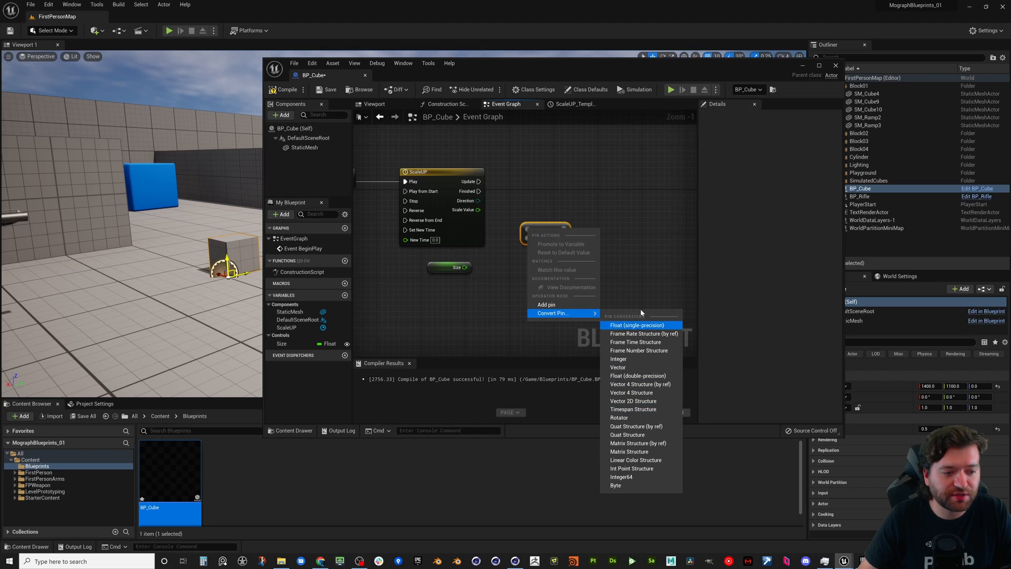
mouse_move(642, 434)
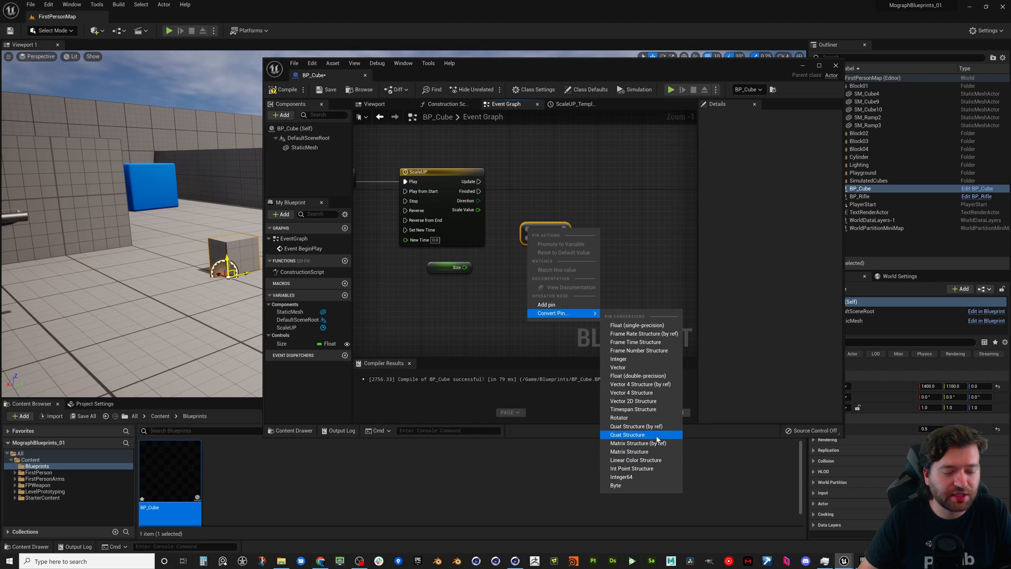
mouse_move(645, 366)
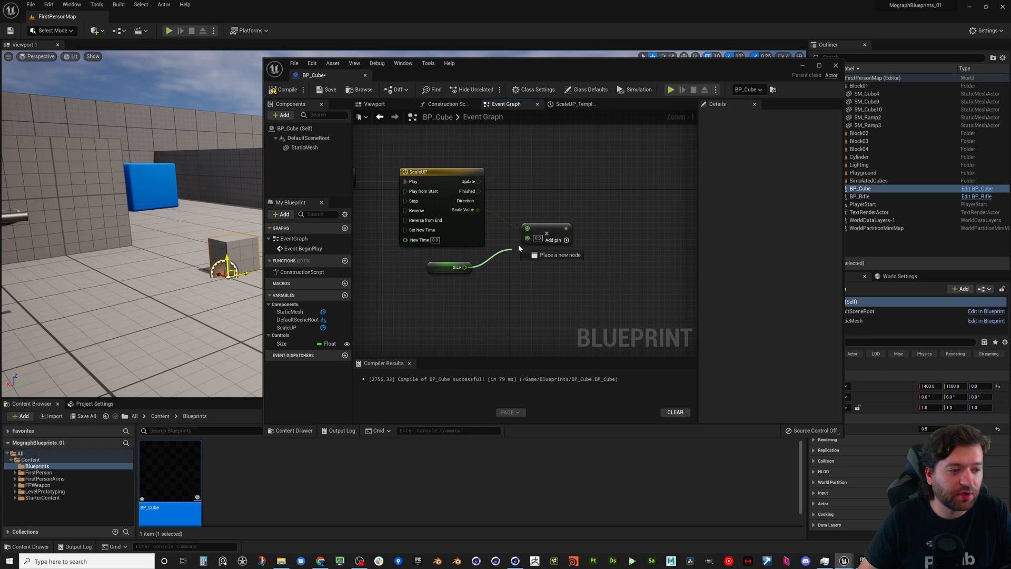
left_click(459, 266)
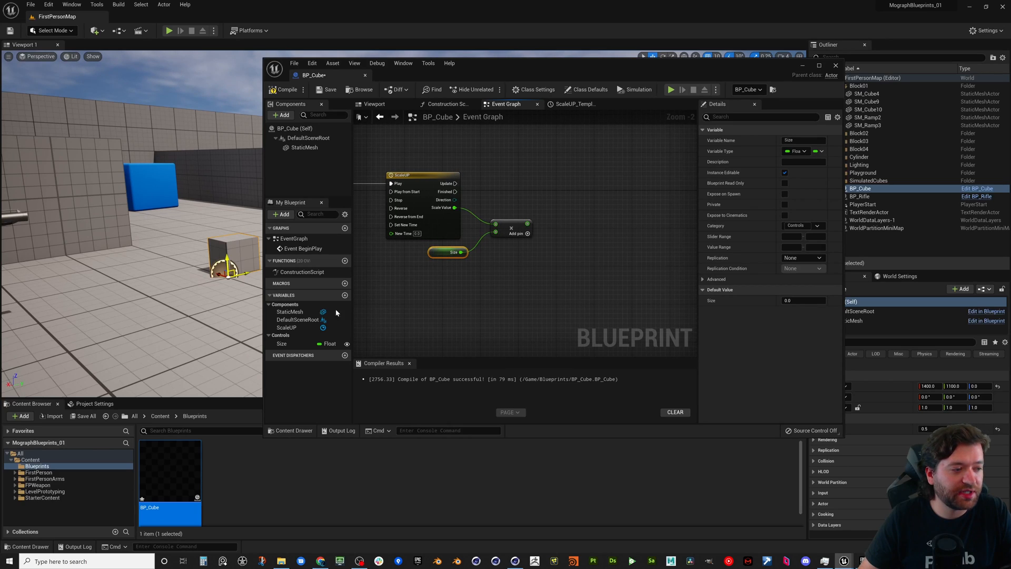
- Place a reference to the mesh component in the graph and rename it Cube
left_click(304, 147)
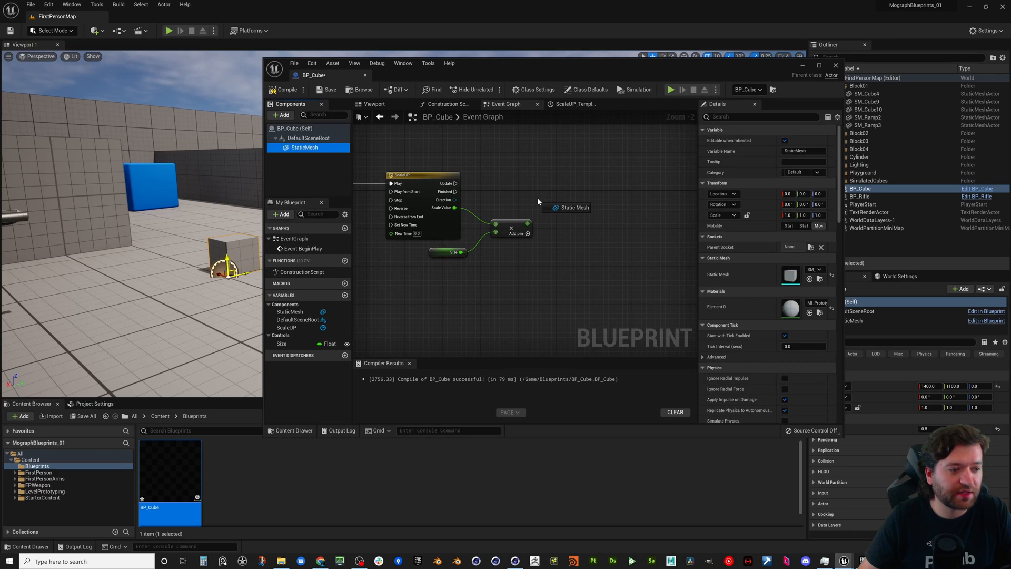
left_click(304, 148)
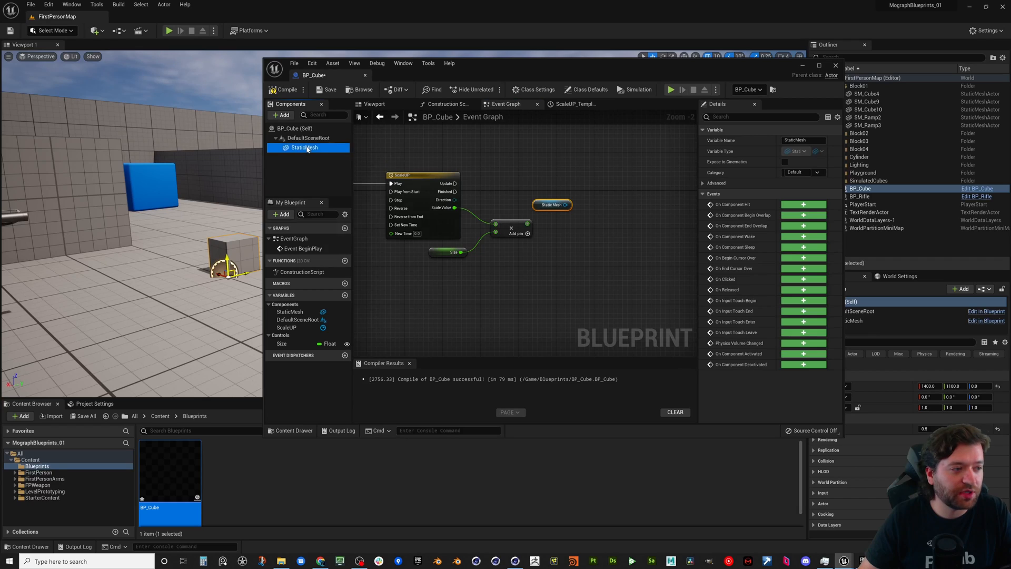
left_click(374, 104)
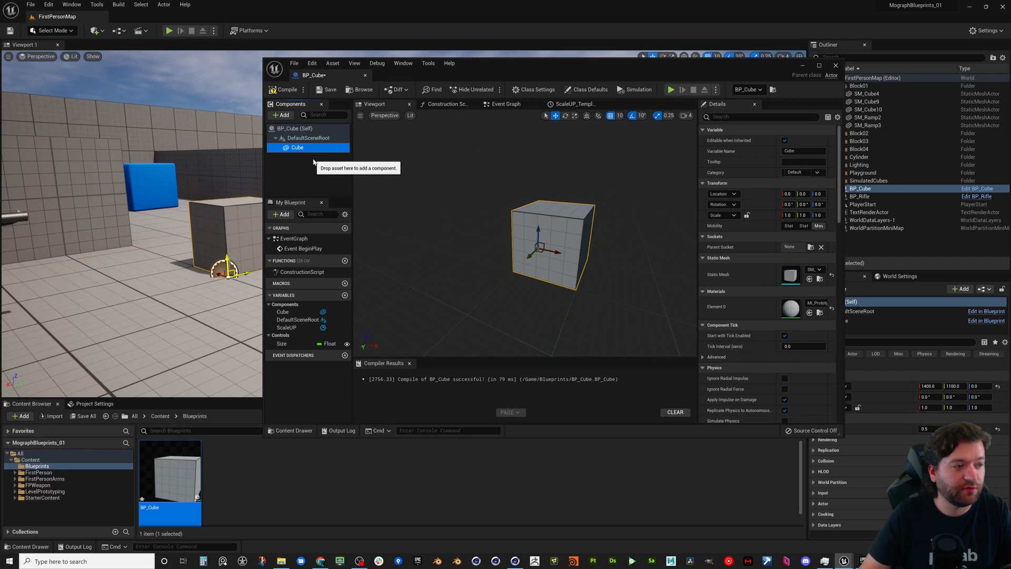
left_click(445, 104)
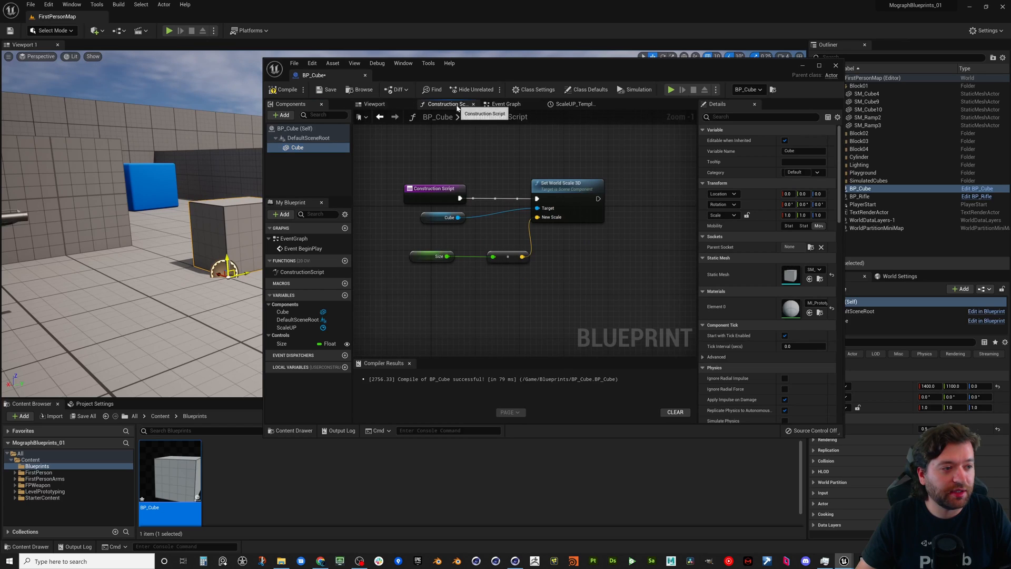
mouse_move(335, 130)
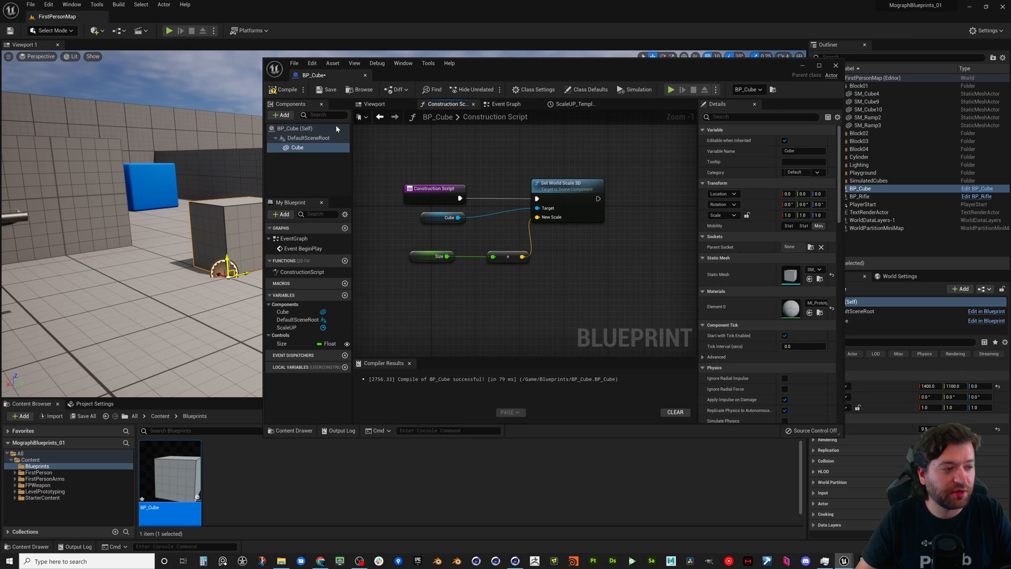
left_click(507, 105)
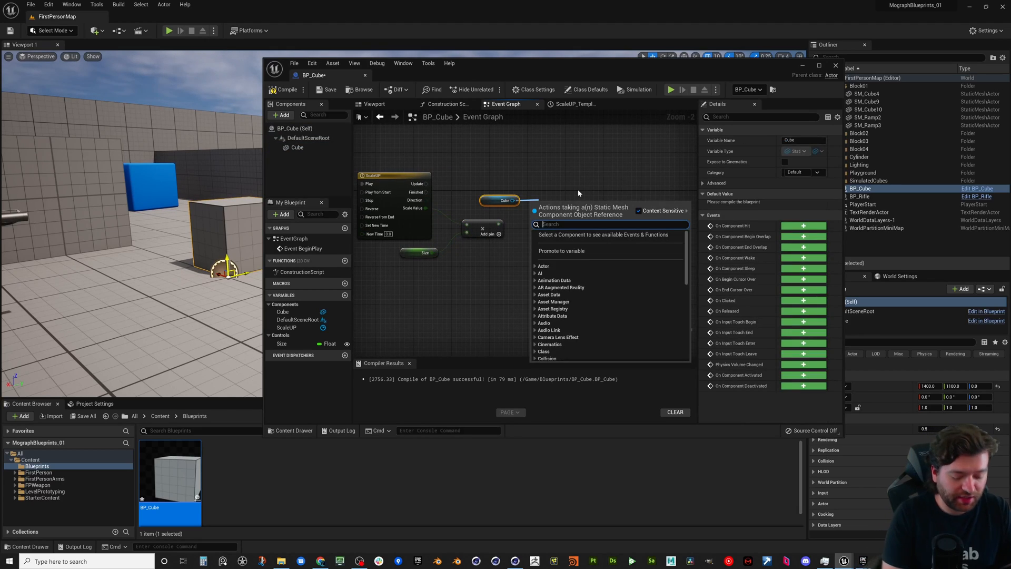
- Drive Set World Scale 3D on Cube from the multiply result on each timeline update
type("scale")
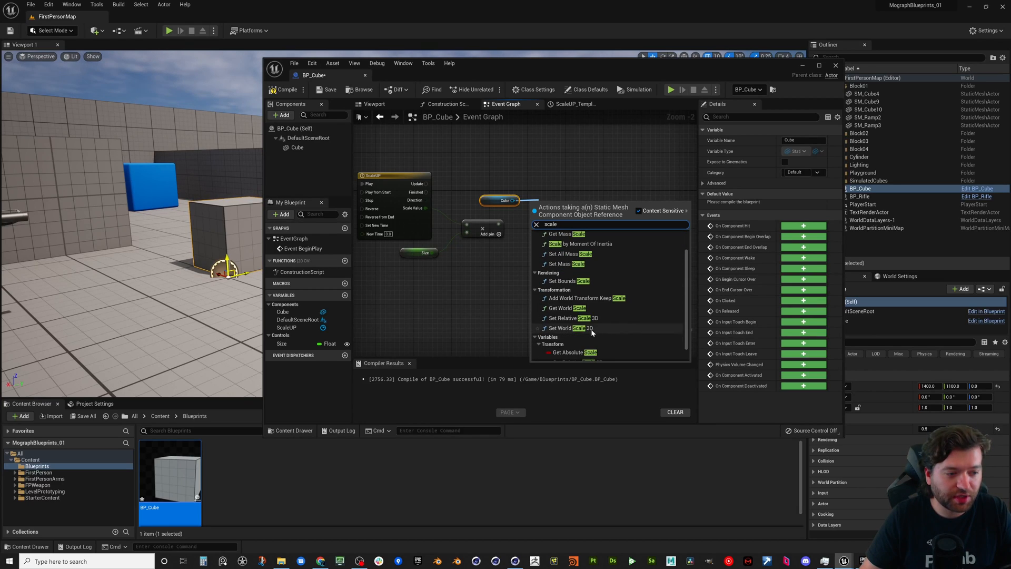
left_click(569, 327)
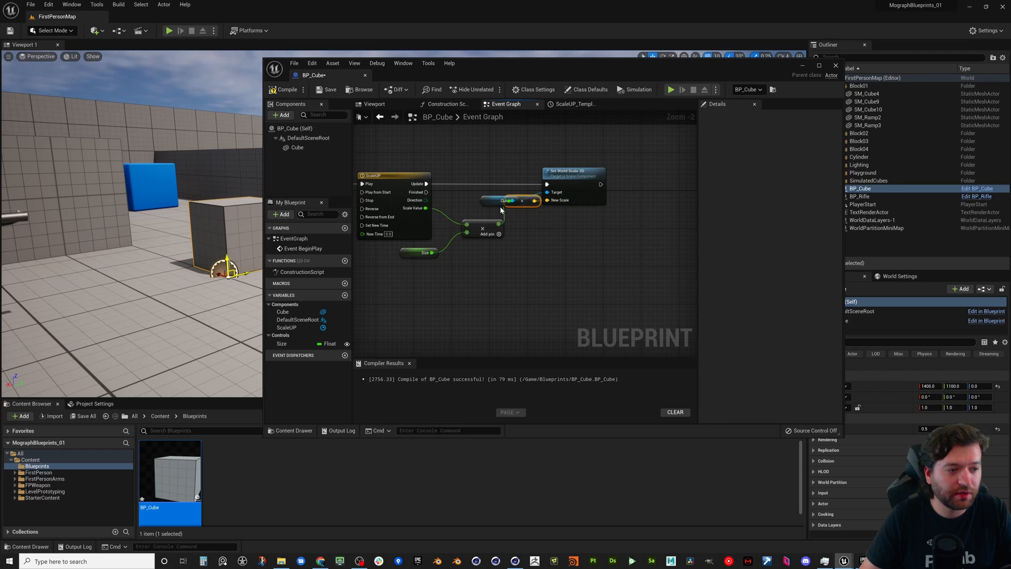
mouse_move(507, 201)
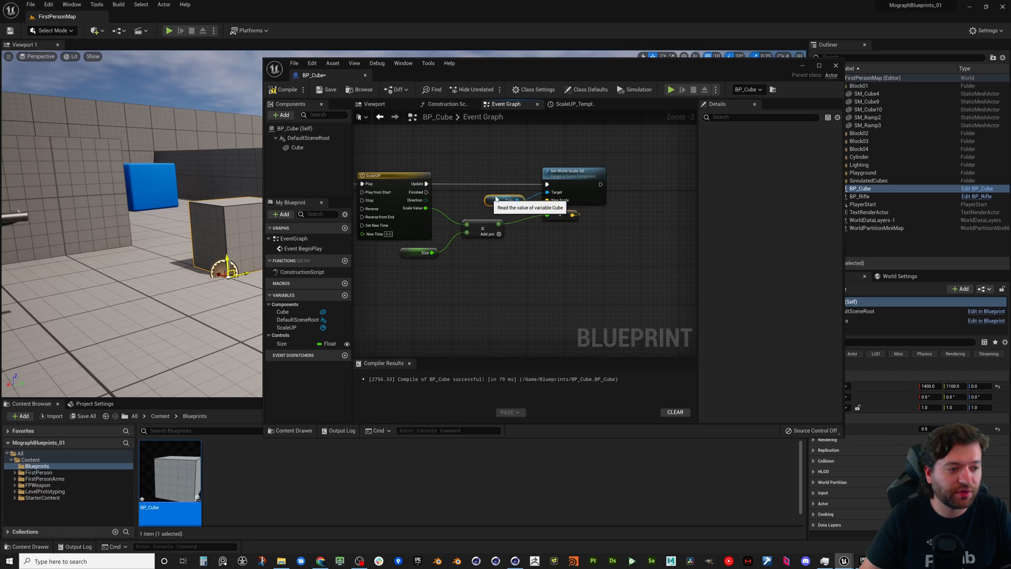
left_click(507, 190)
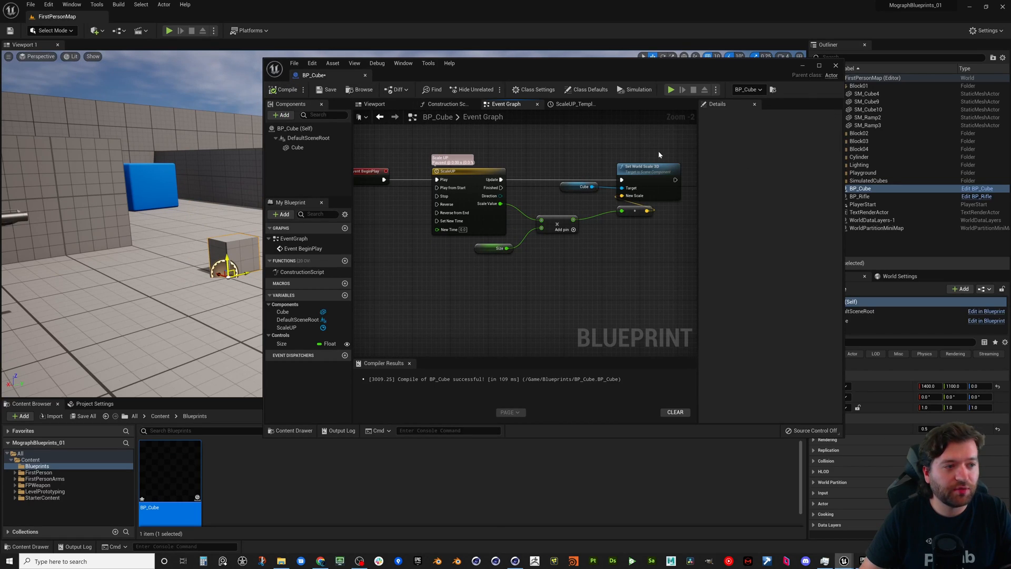
- Close BP_Cube, move PlayerStart near the small cube, and run a play-in-editor test
left_click(836, 66)
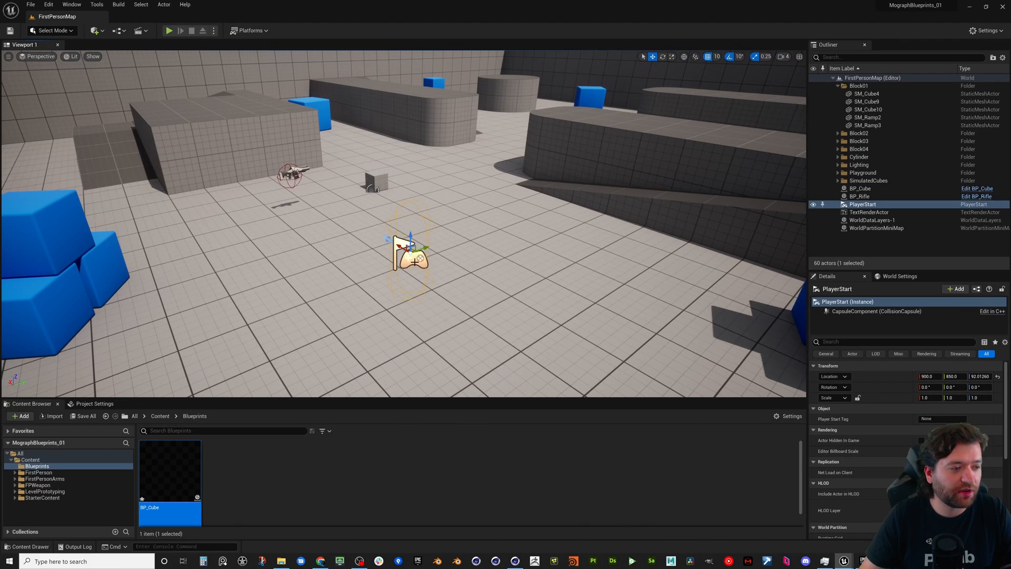
left_click_drag(409, 249, 365, 222)
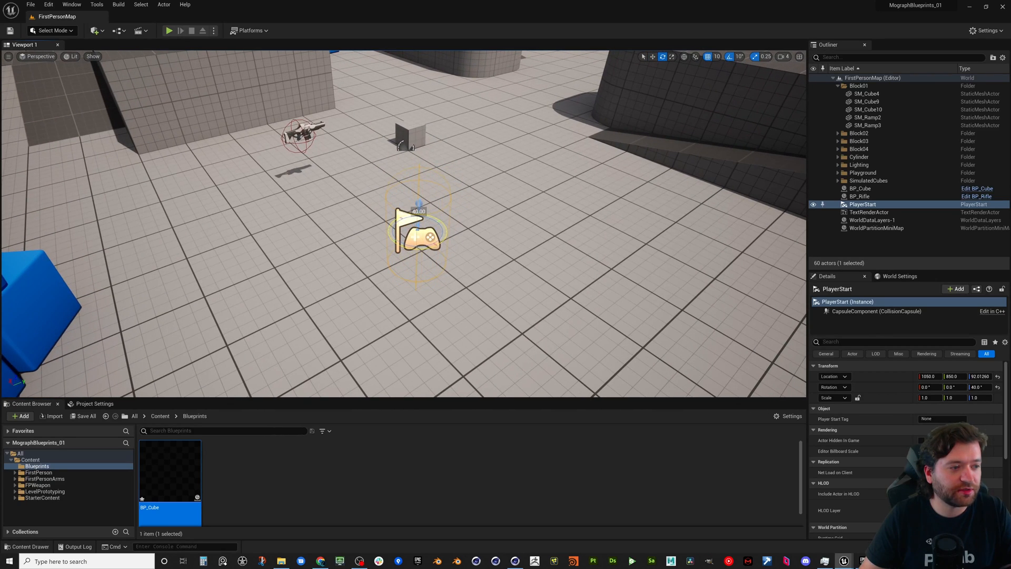
left_click(169, 30)
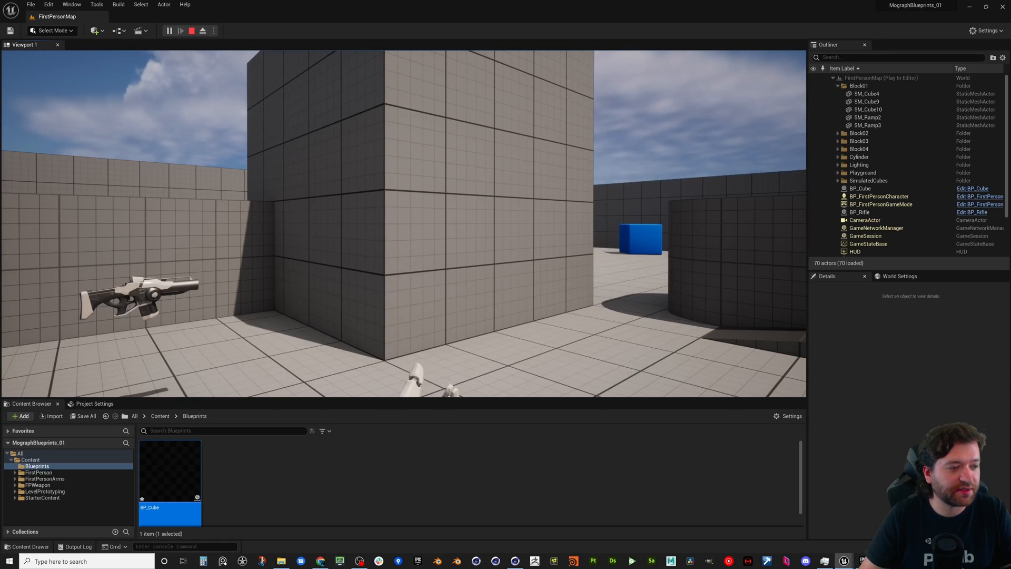
left_click(203, 31)
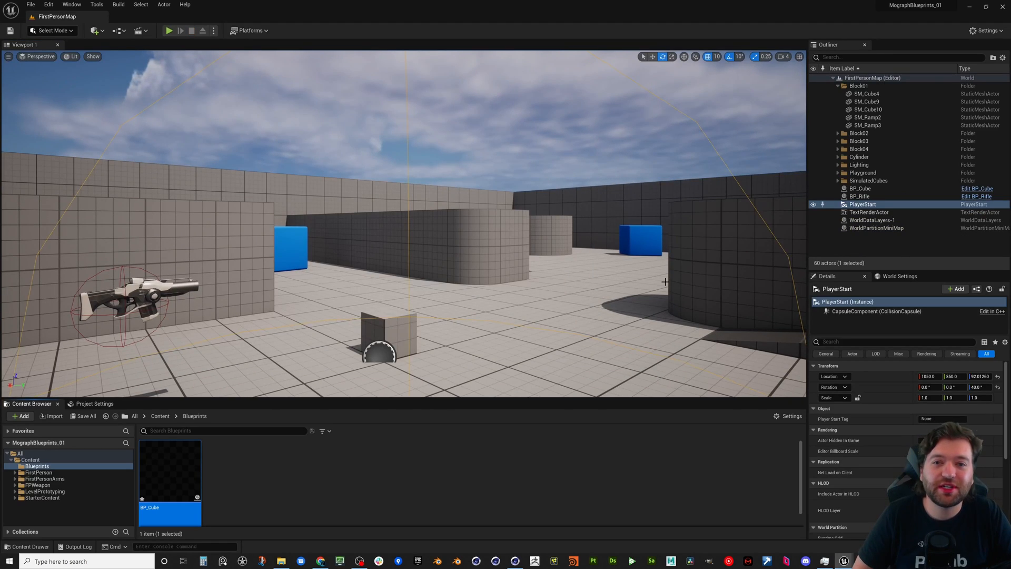